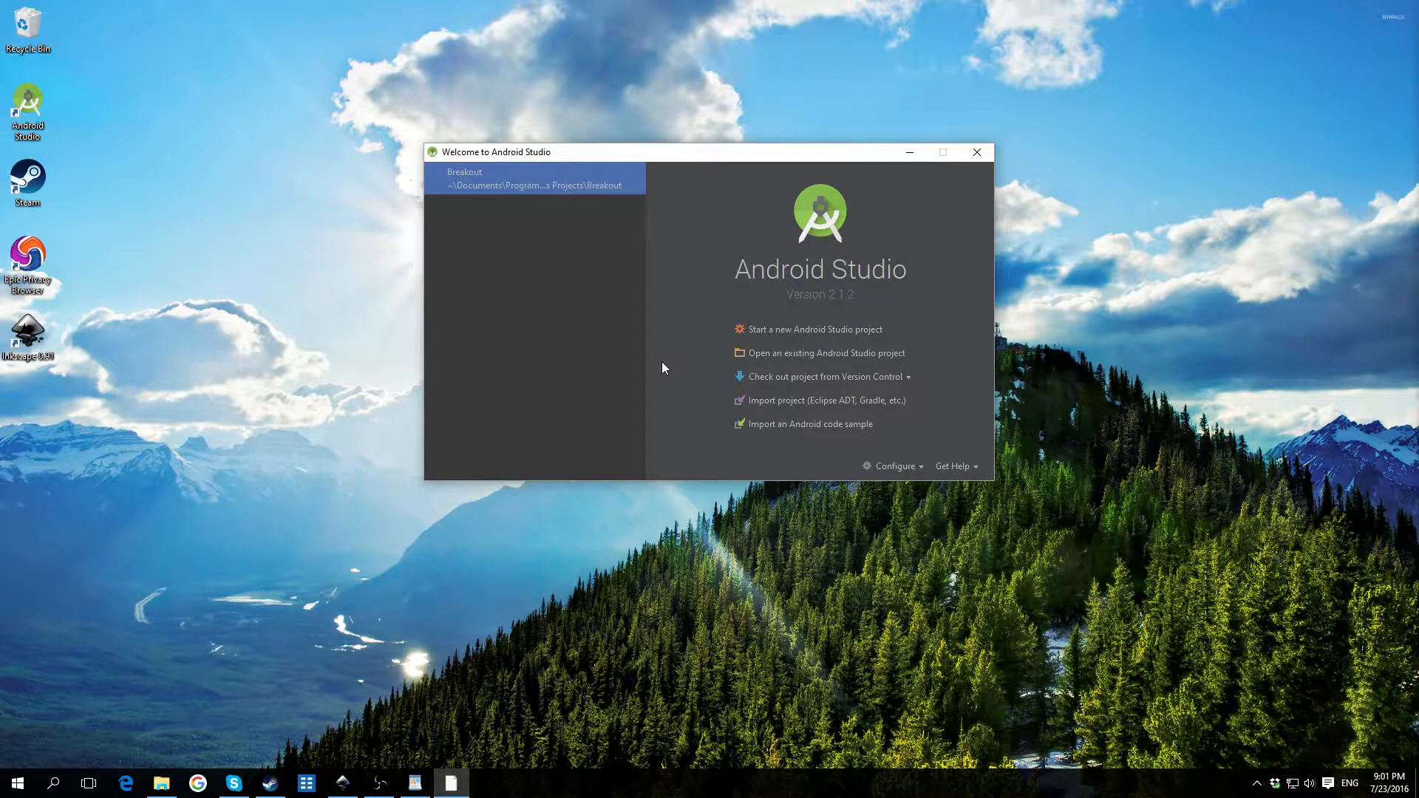
{"action": "mouse_move", "coordinate": [752, 360]}
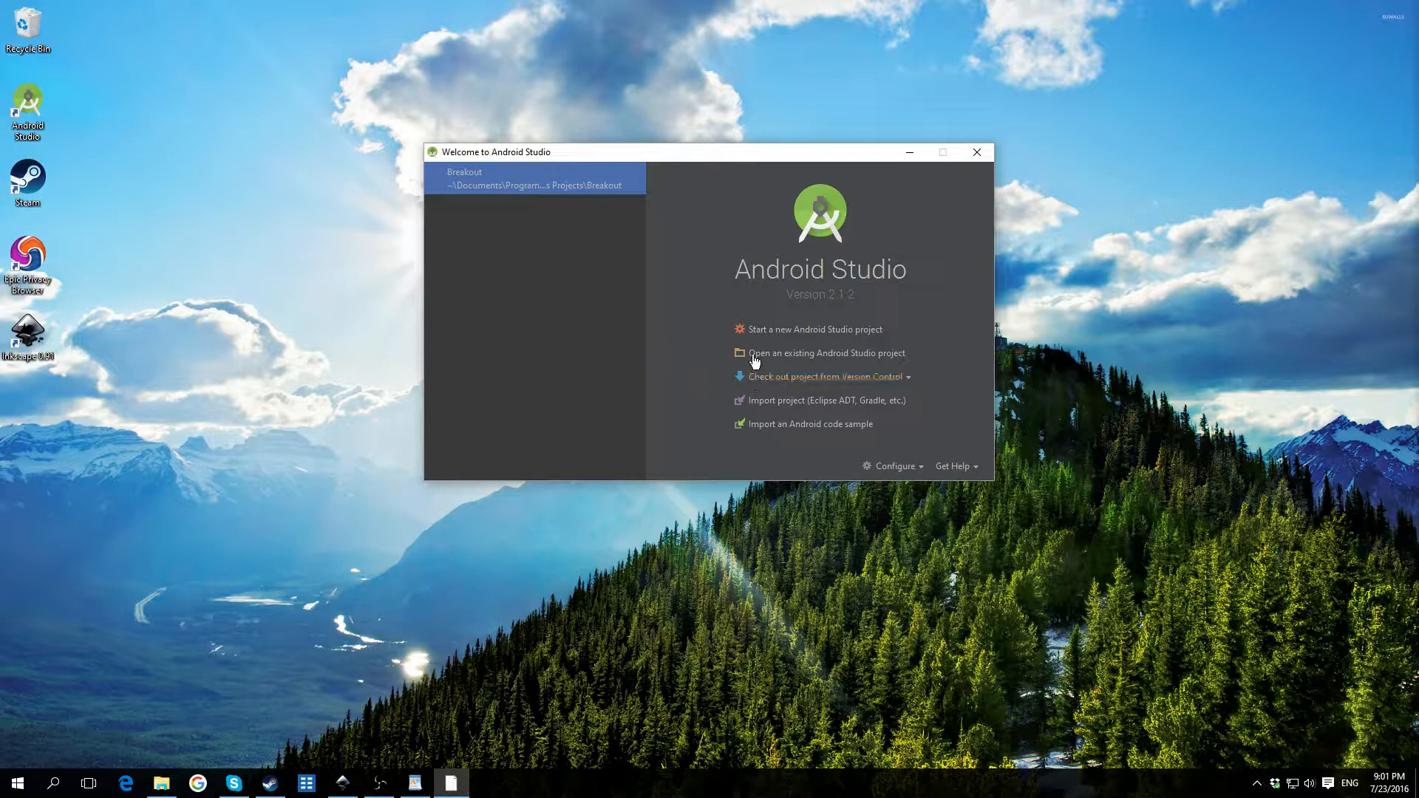
Import the existing Breakout Gradle project from the welcome screen.
{"action": "left_click", "coordinate": [826, 401]}
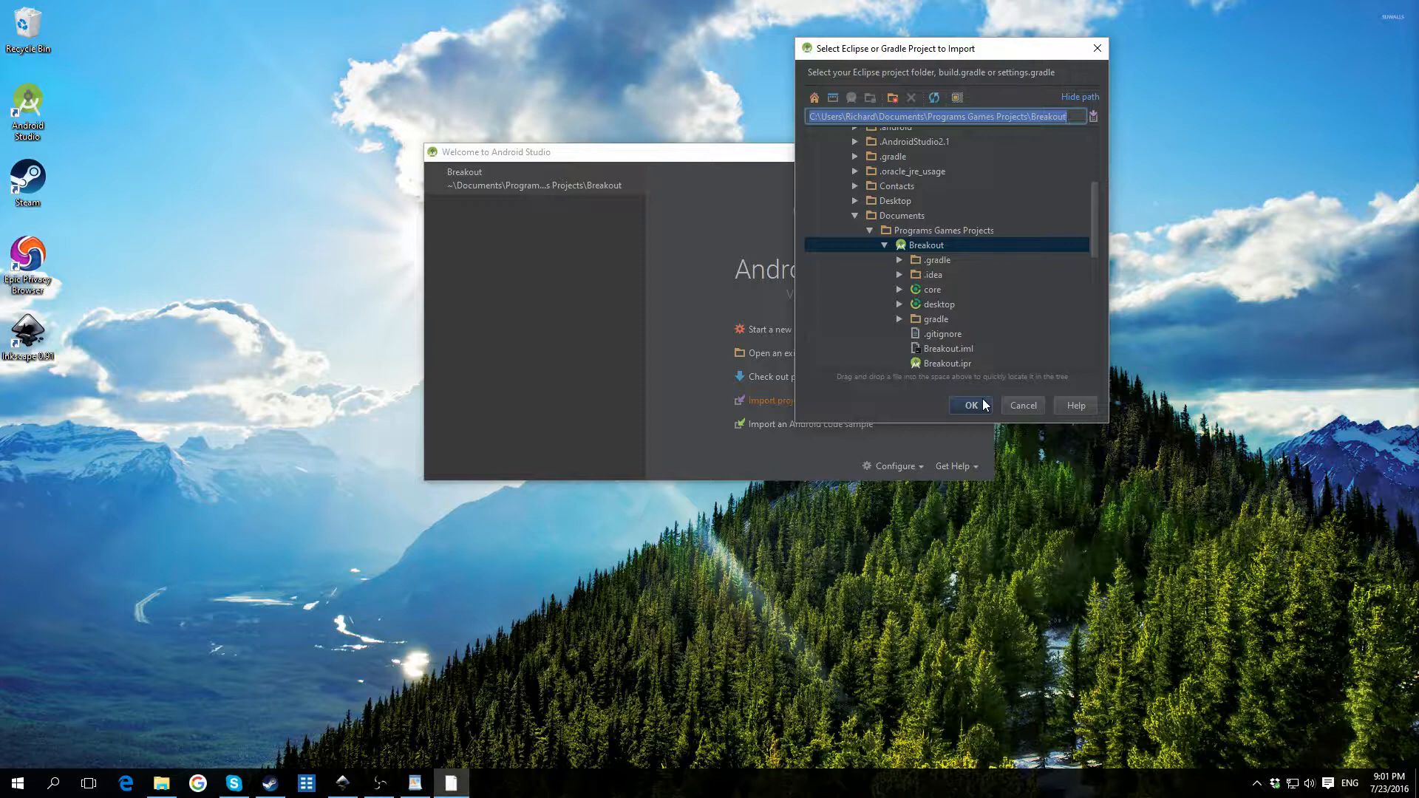
{"action": "left_click", "coordinate": [970, 405]}
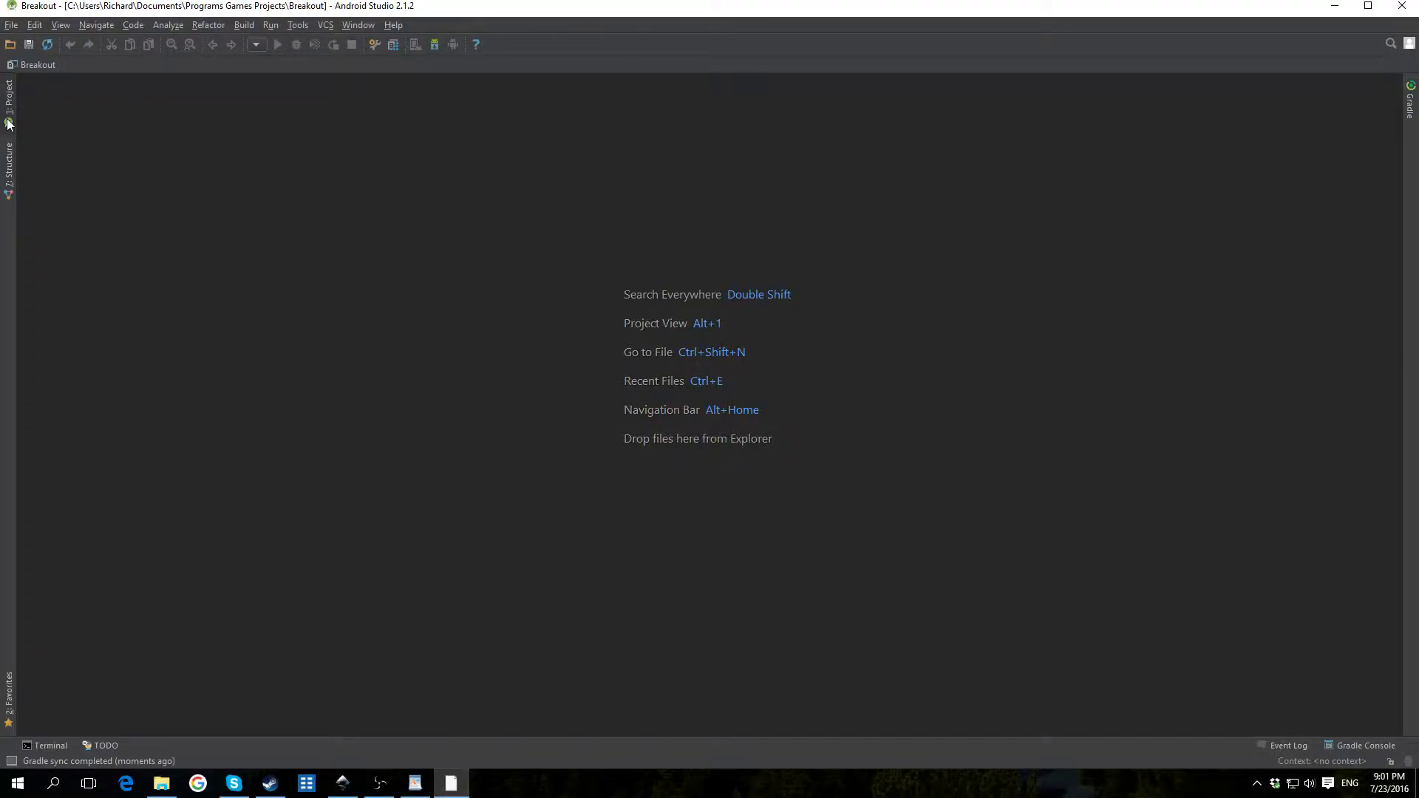
Show the Project tool window with the Project Files view.
{"action": "left_click", "coordinate": [9, 99]}
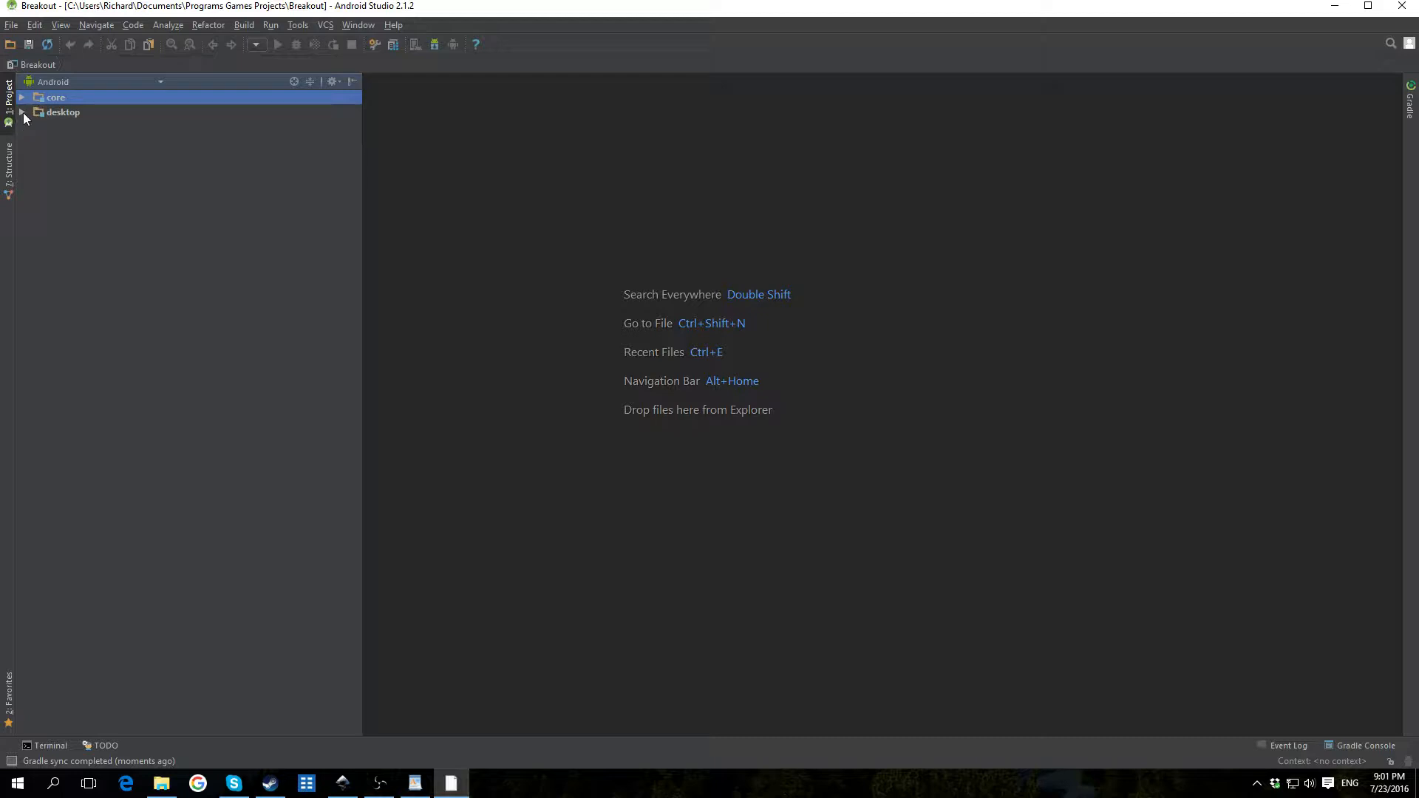
{"action": "left_click", "coordinate": [160, 81]}
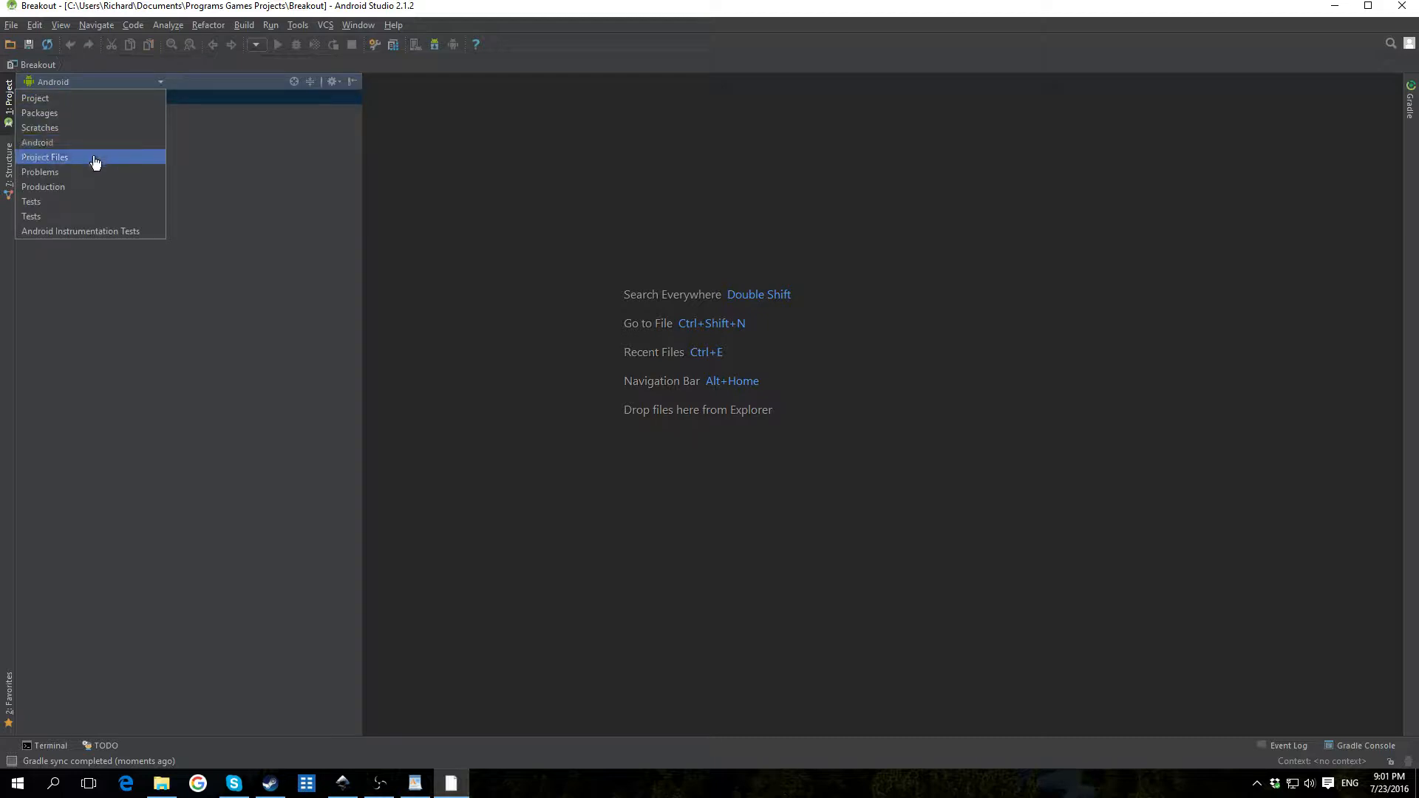
{"action": "left_click", "coordinate": [44, 157]}
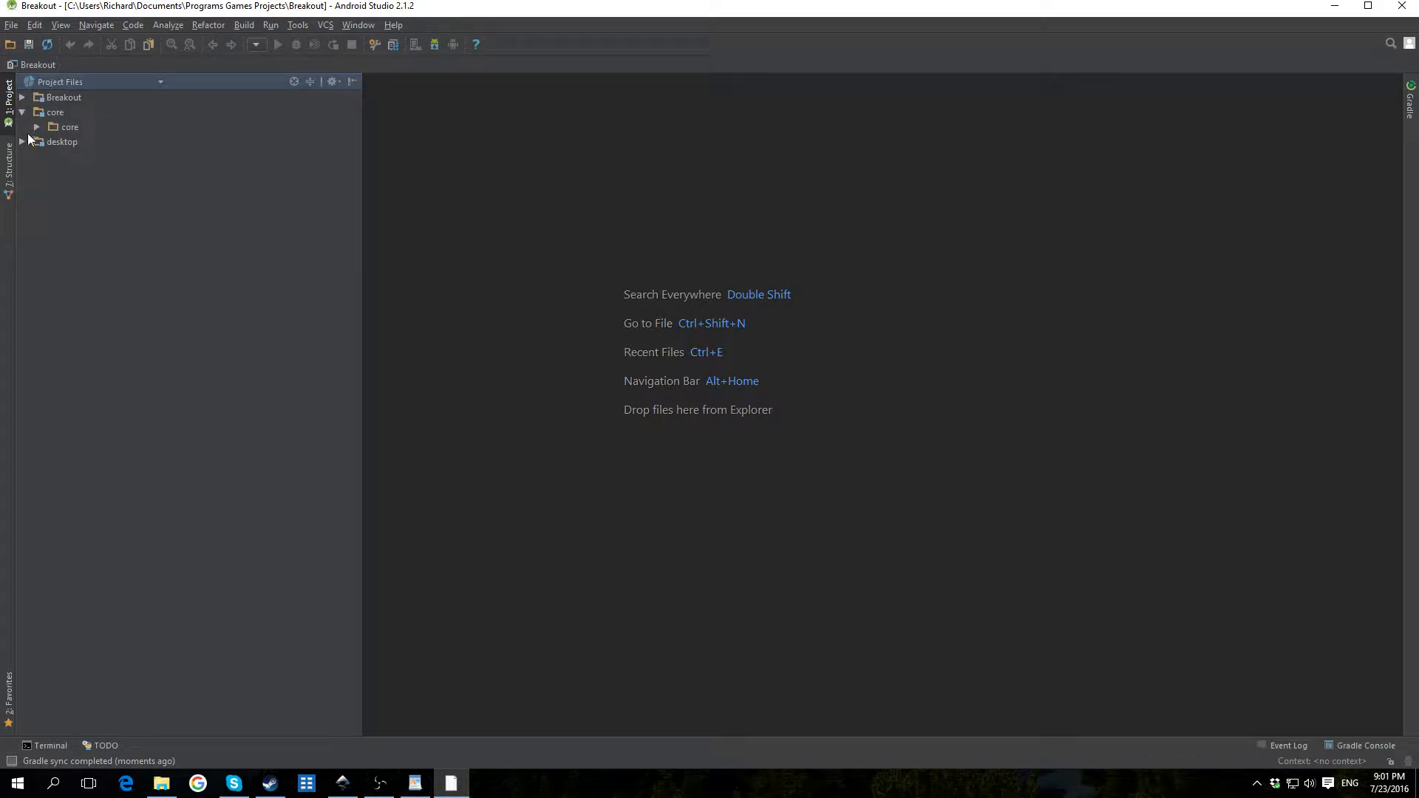
Expand core and desktop down to the DesktopLauncher class and bring up its actions to run it.
{"action": "left_click", "coordinate": [21, 142]}
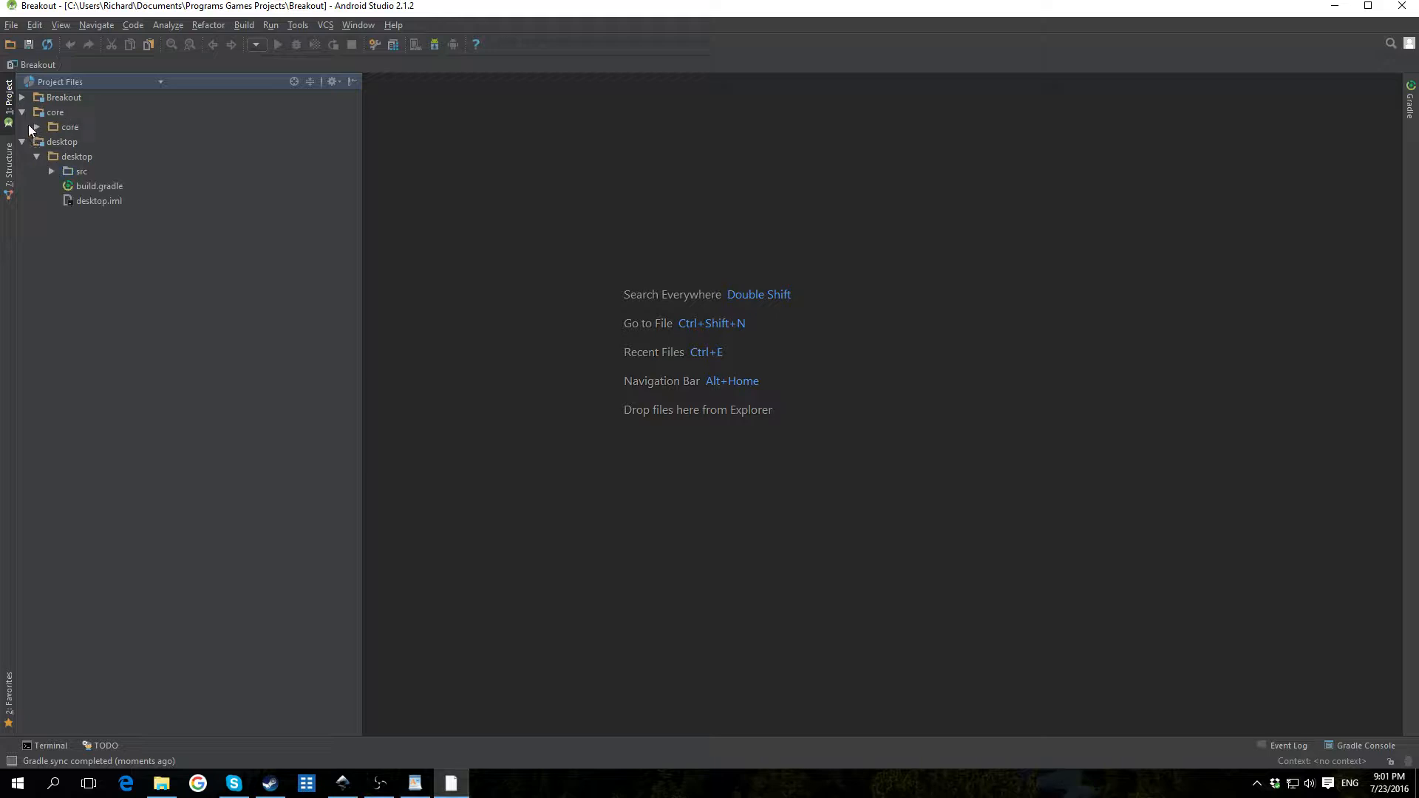
{"action": "left_click", "coordinate": [36, 128]}
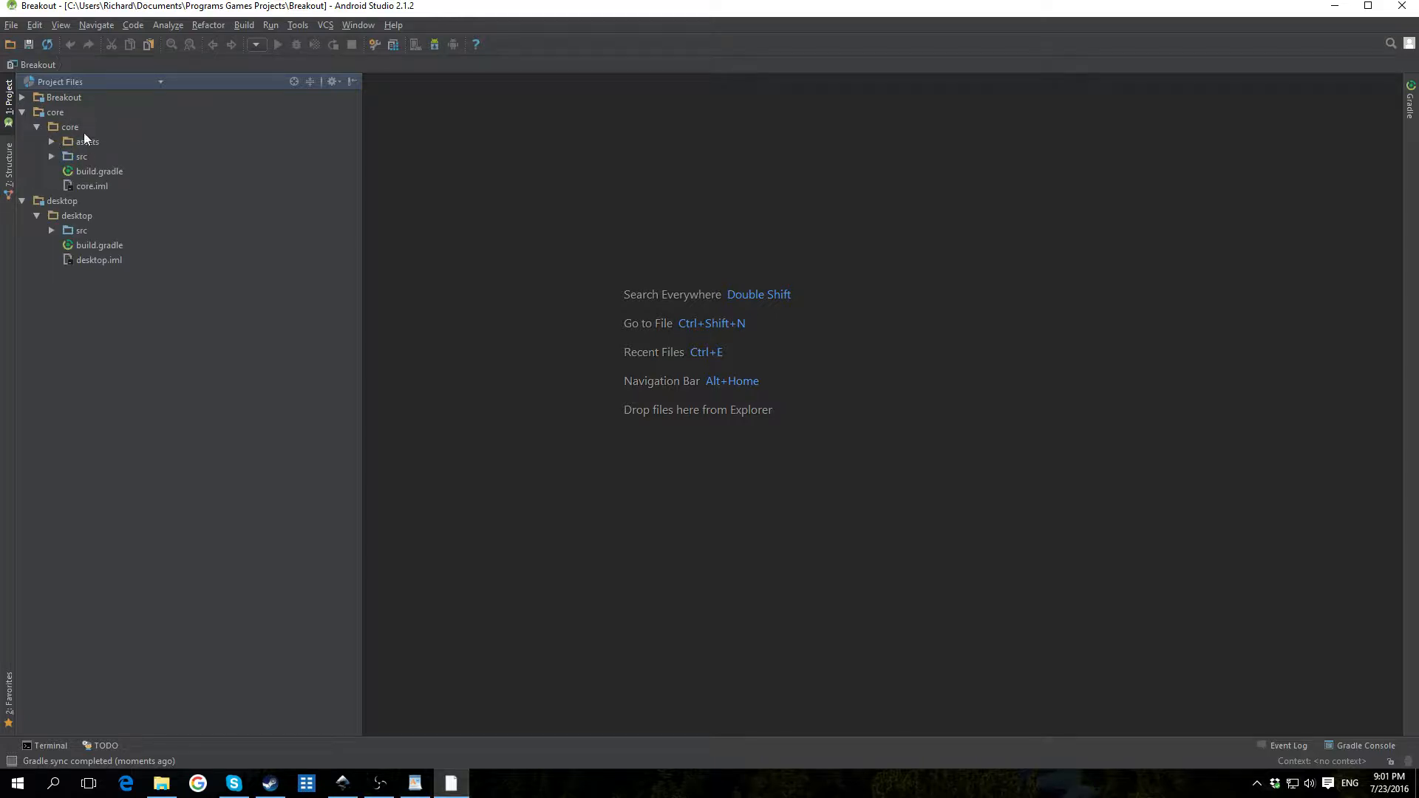
{"action": "left_click", "coordinate": [52, 230]}
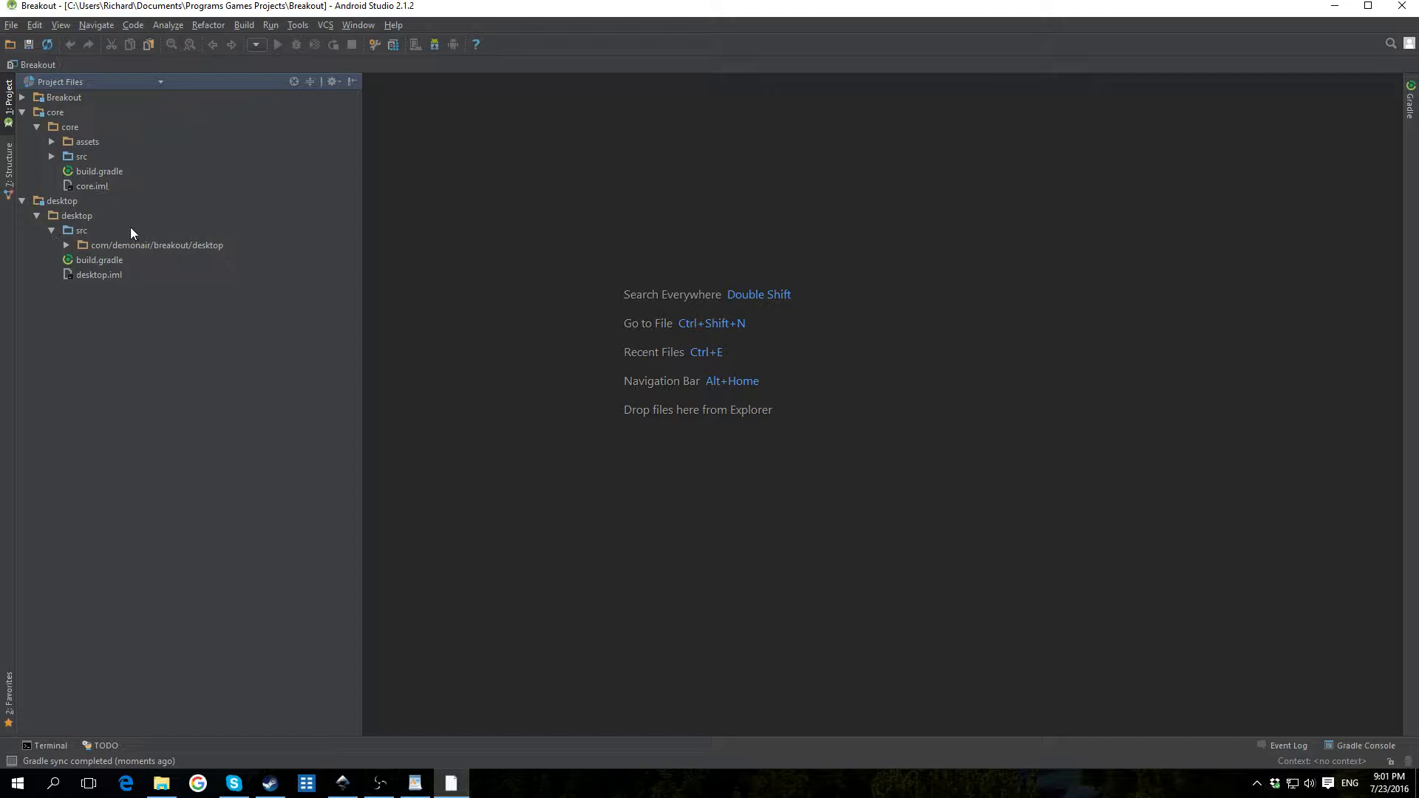
{"action": "left_click", "coordinate": [65, 244]}
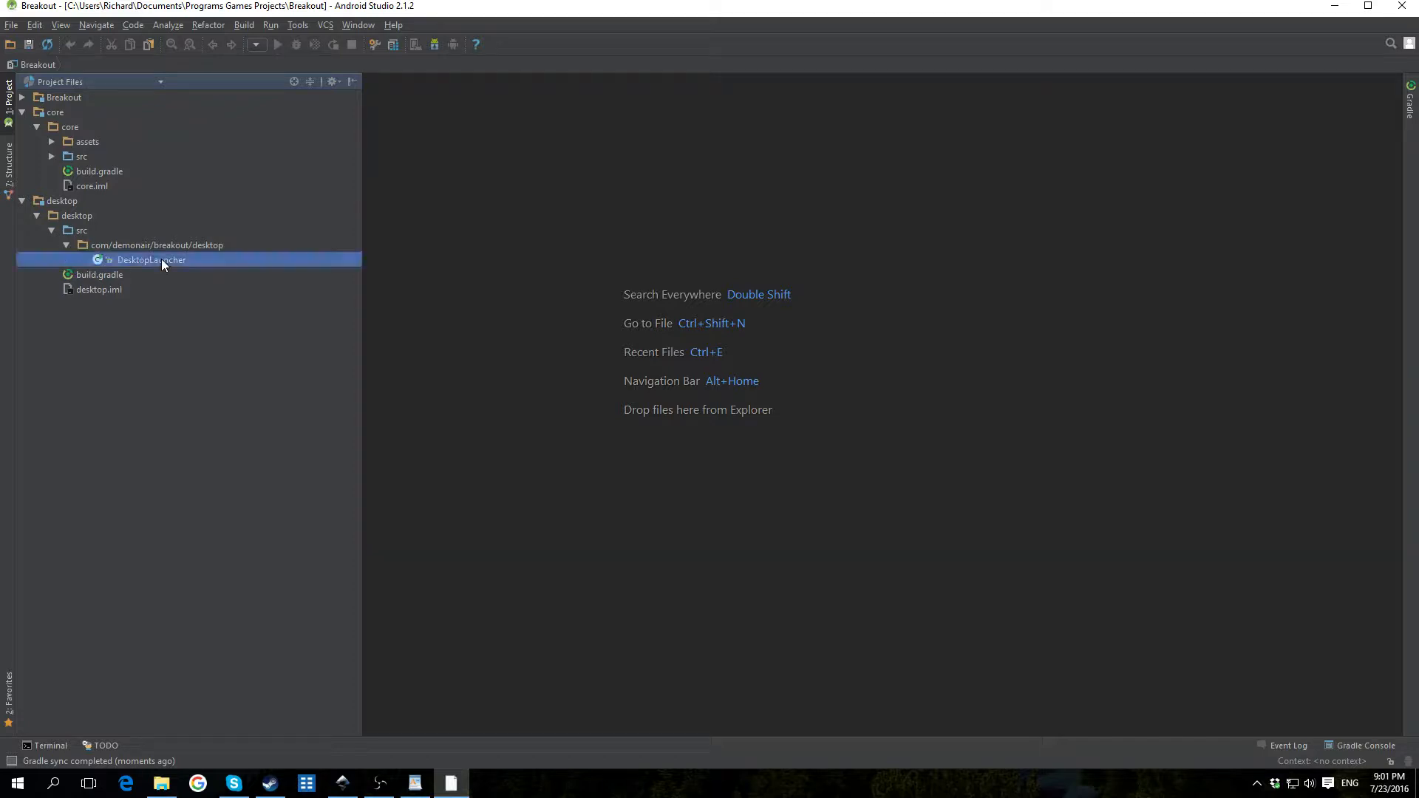
{"action": "right_click", "coordinate": [149, 260]}
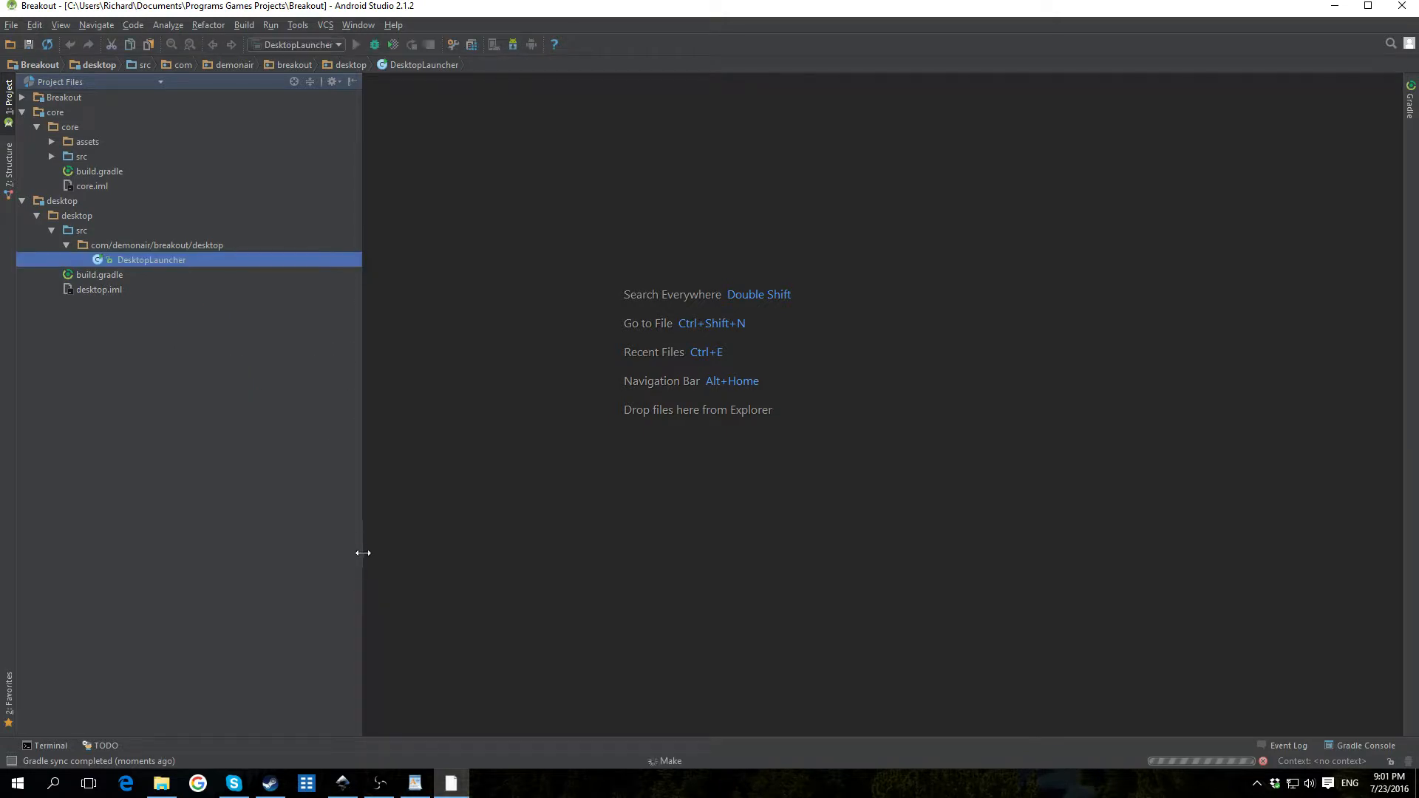
After the badlogic.jpg load exception, reveal the image inside core/assets and select that folder.
{"action": "left_click", "coordinate": [356, 44]}
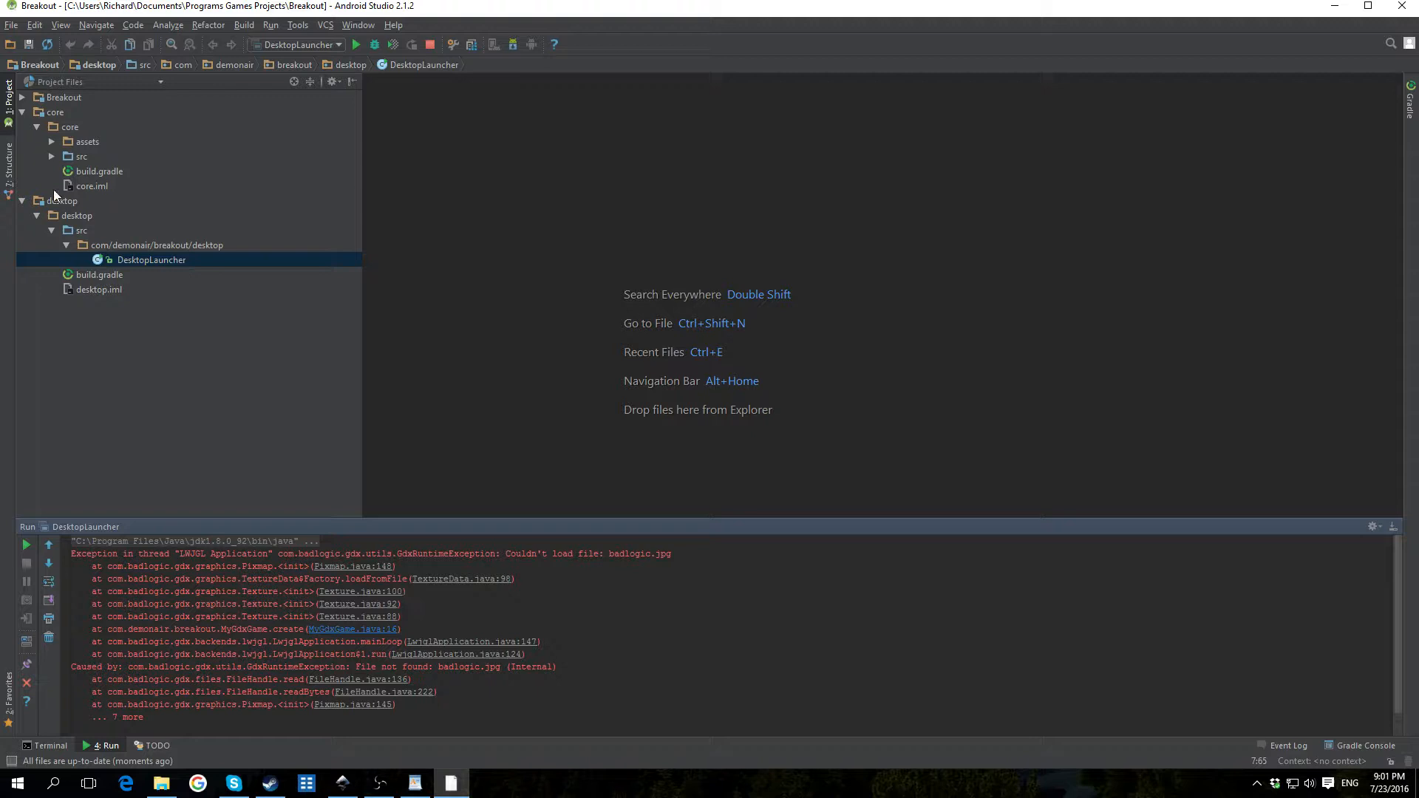
{"action": "left_click", "coordinate": [86, 142]}
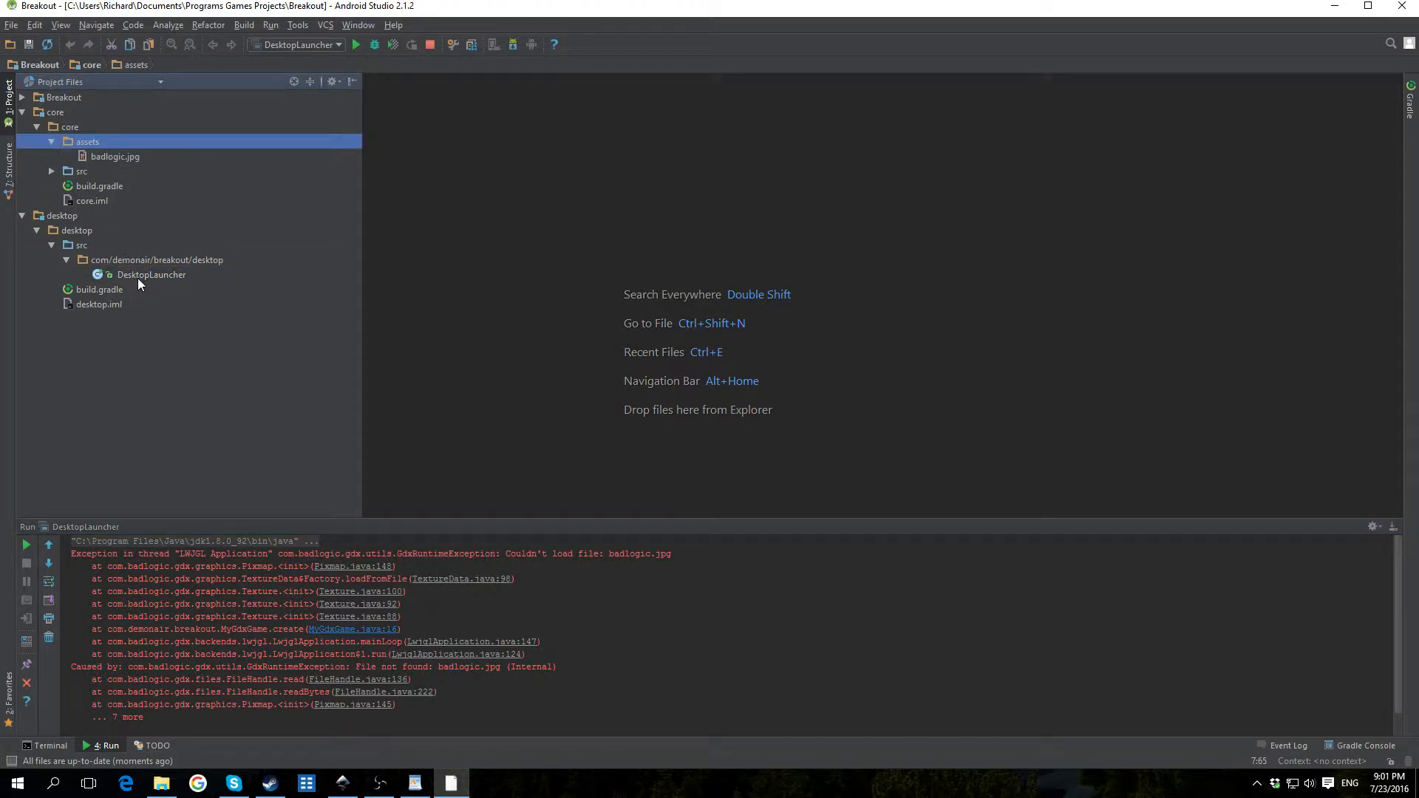
{"action": "left_click", "coordinate": [151, 275]}
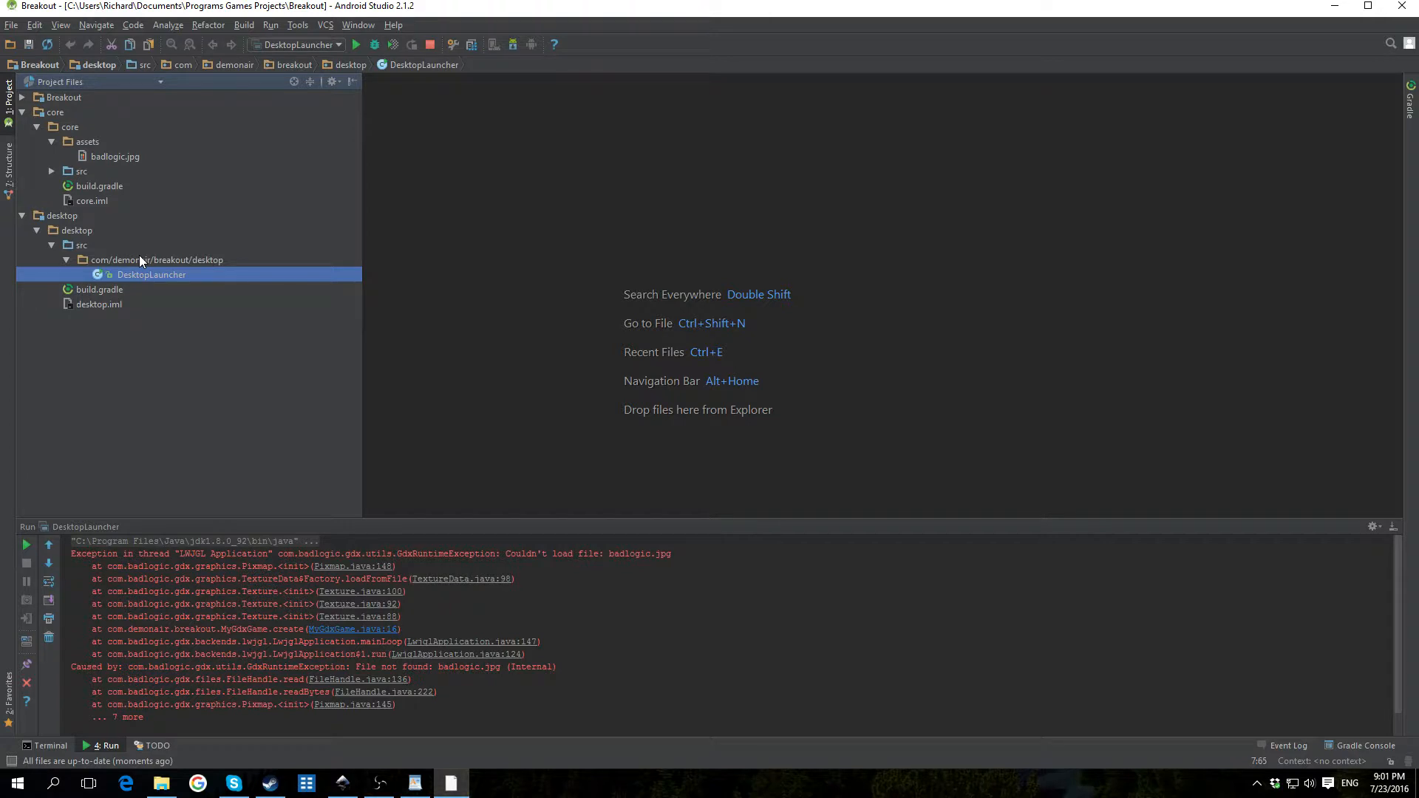
{"action": "left_click", "coordinate": [87, 142]}
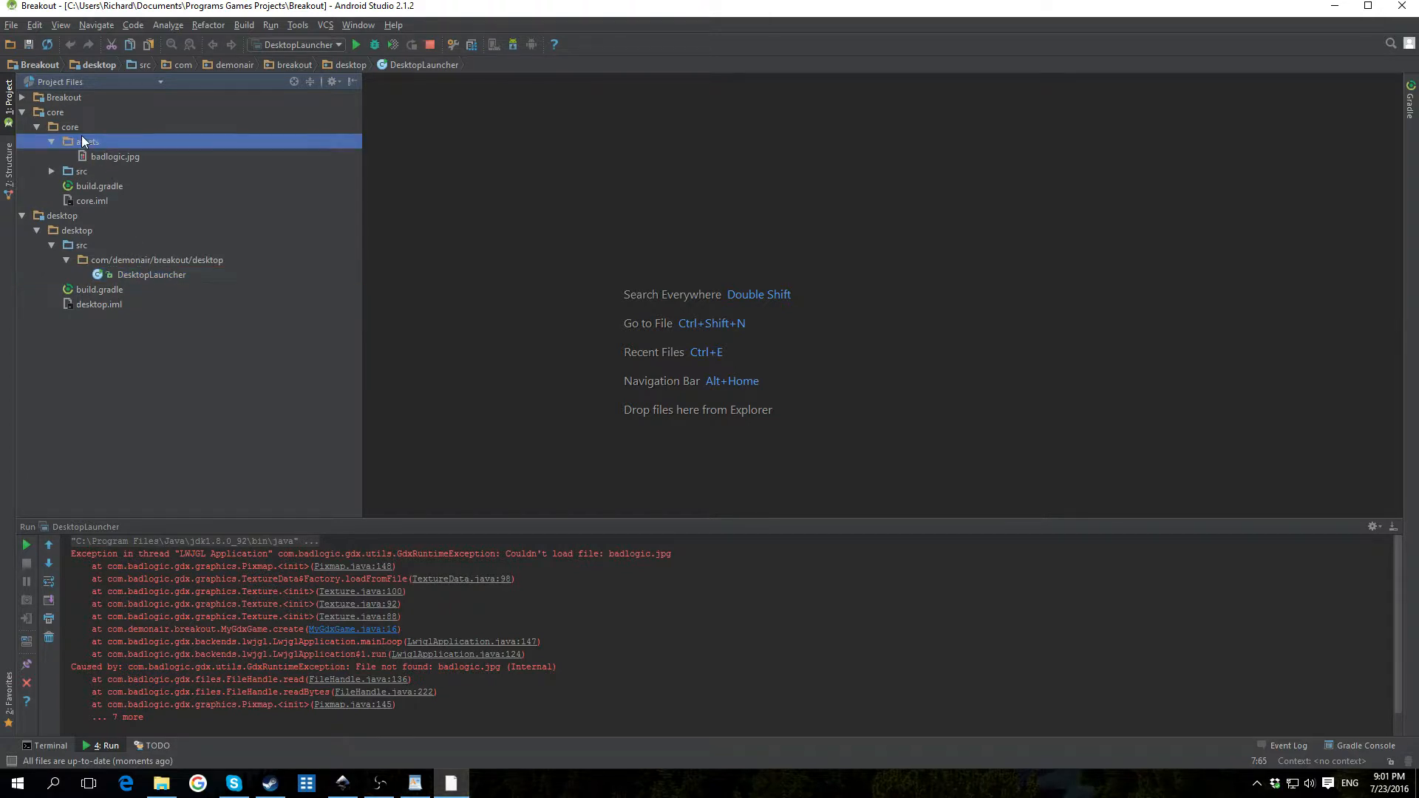
{"action": "left_click", "coordinate": [87, 142]}
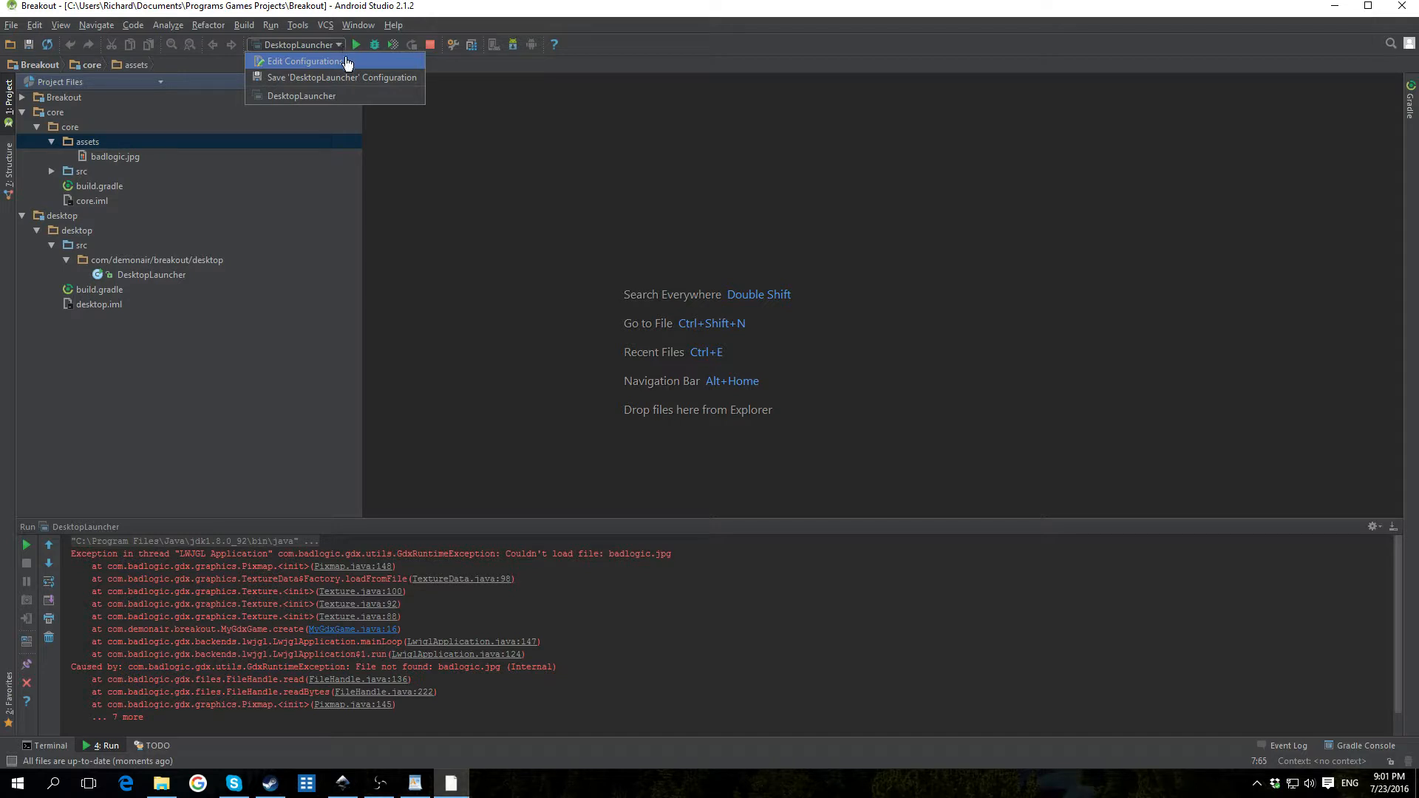
Bring up the Run/Debug Configurations dialog for DesktopLauncher via Run > Edit Configurations.
{"action": "left_click", "coordinate": [270, 25]}
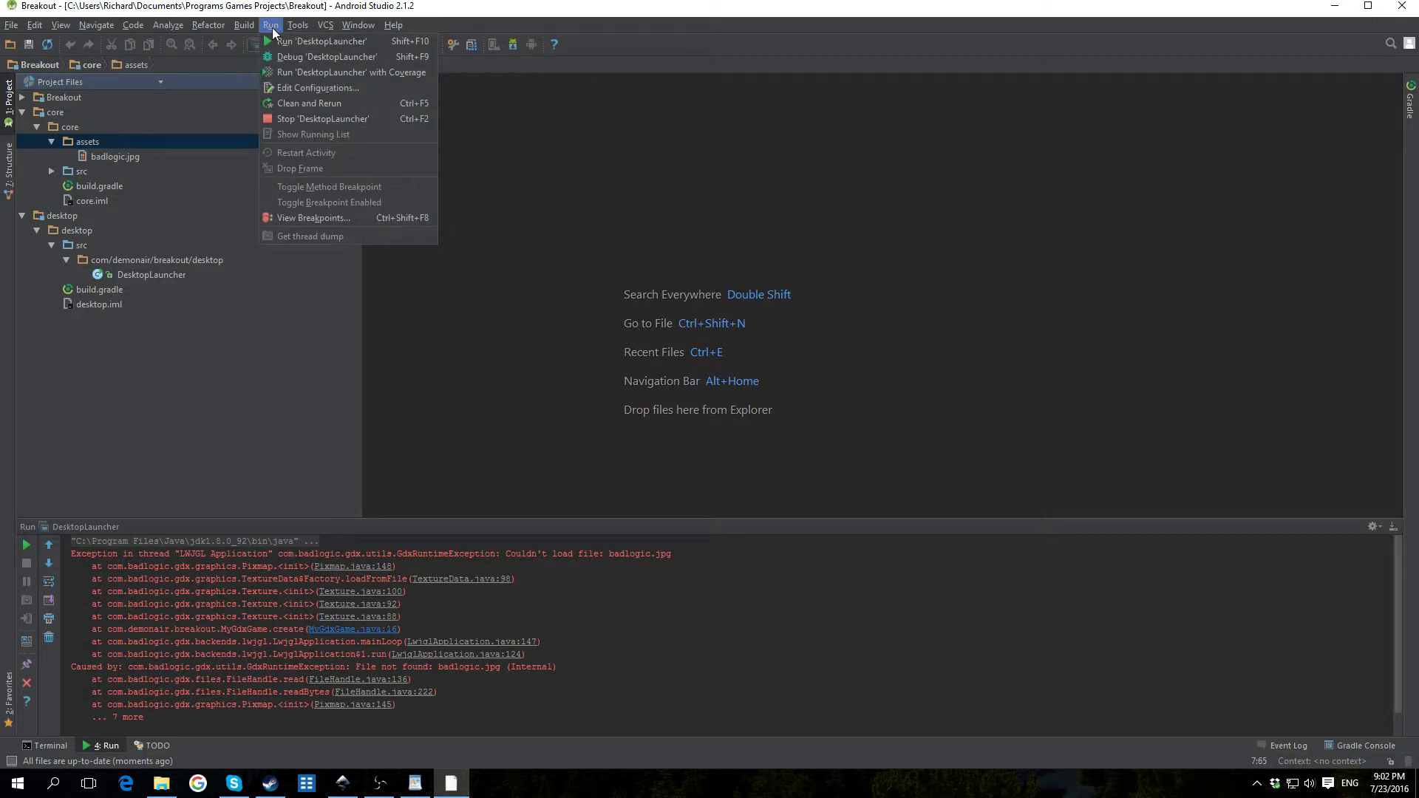
{"action": "mouse_move", "coordinate": [318, 87]}
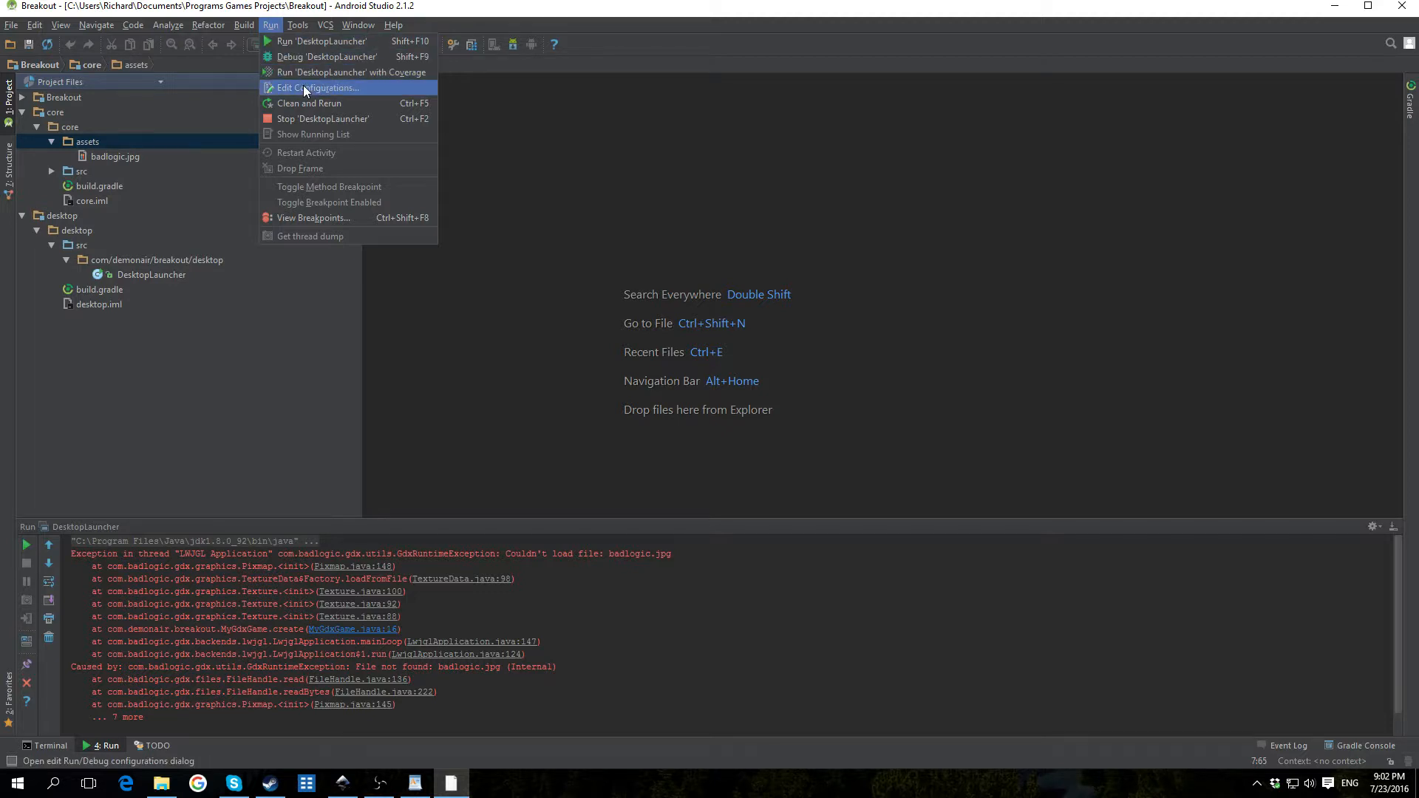
{"action": "left_click", "coordinate": [316, 87]}
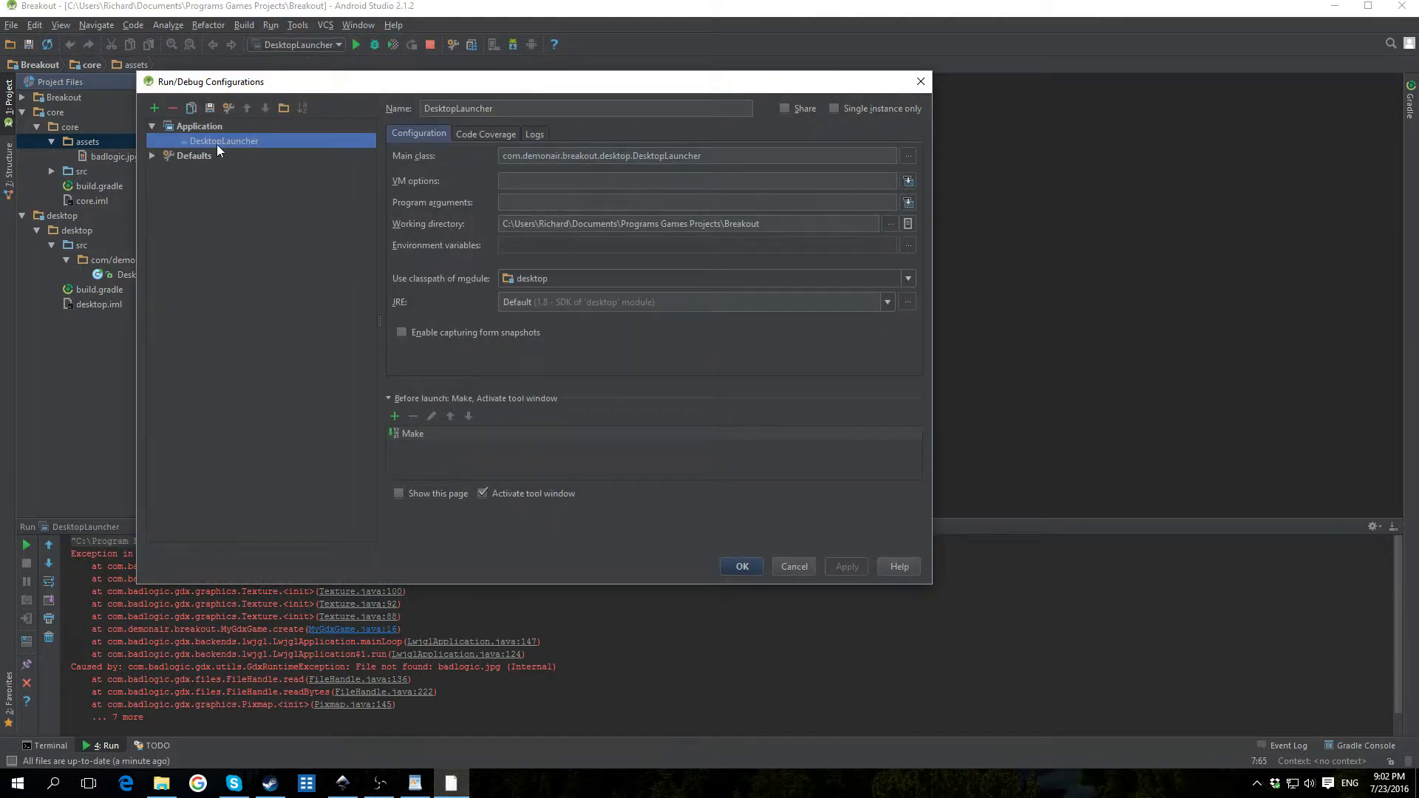
Set DesktopLauncher's working directory to Breakout\core\assets and save the configuration.
{"action": "left_click", "coordinate": [198, 126]}
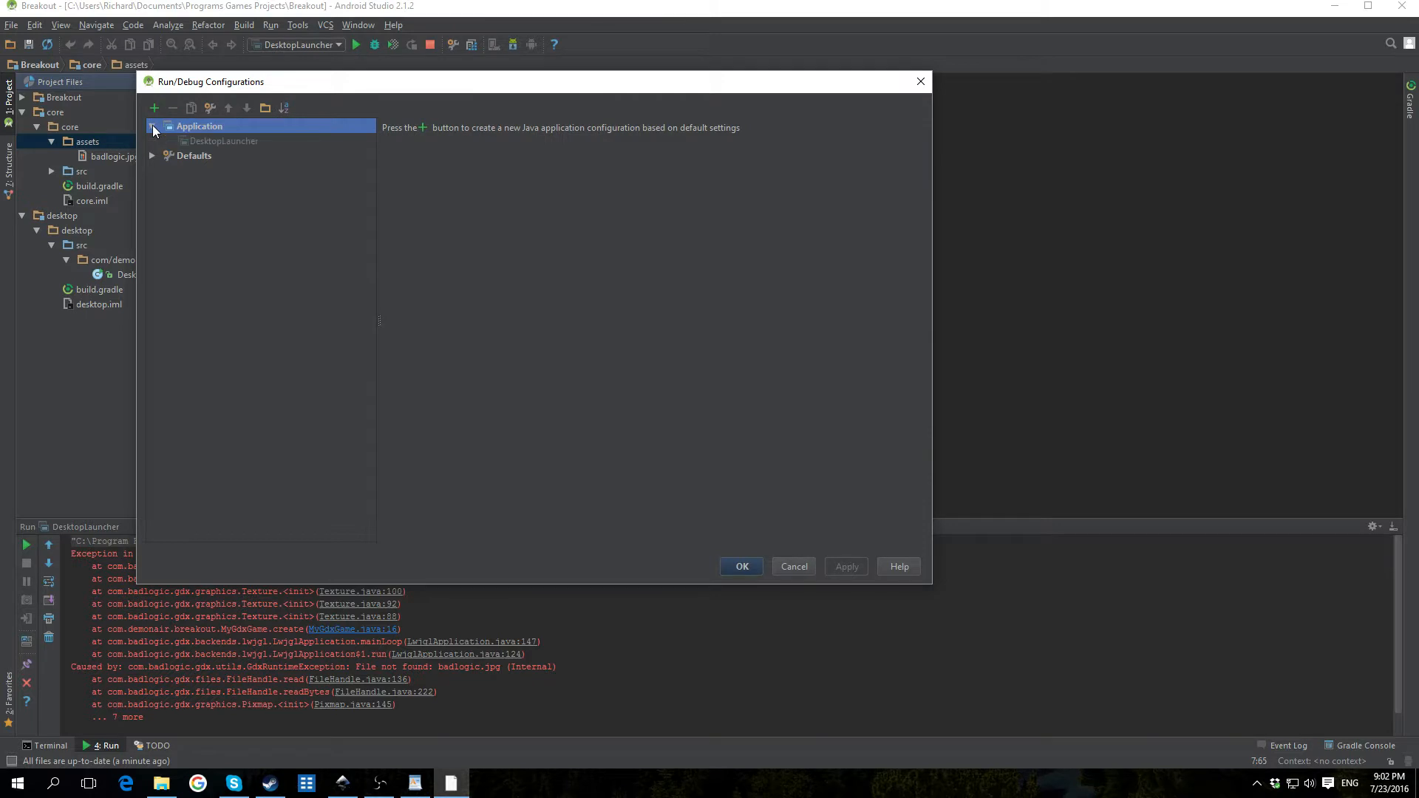
{"action": "left_click", "coordinate": [224, 142]}
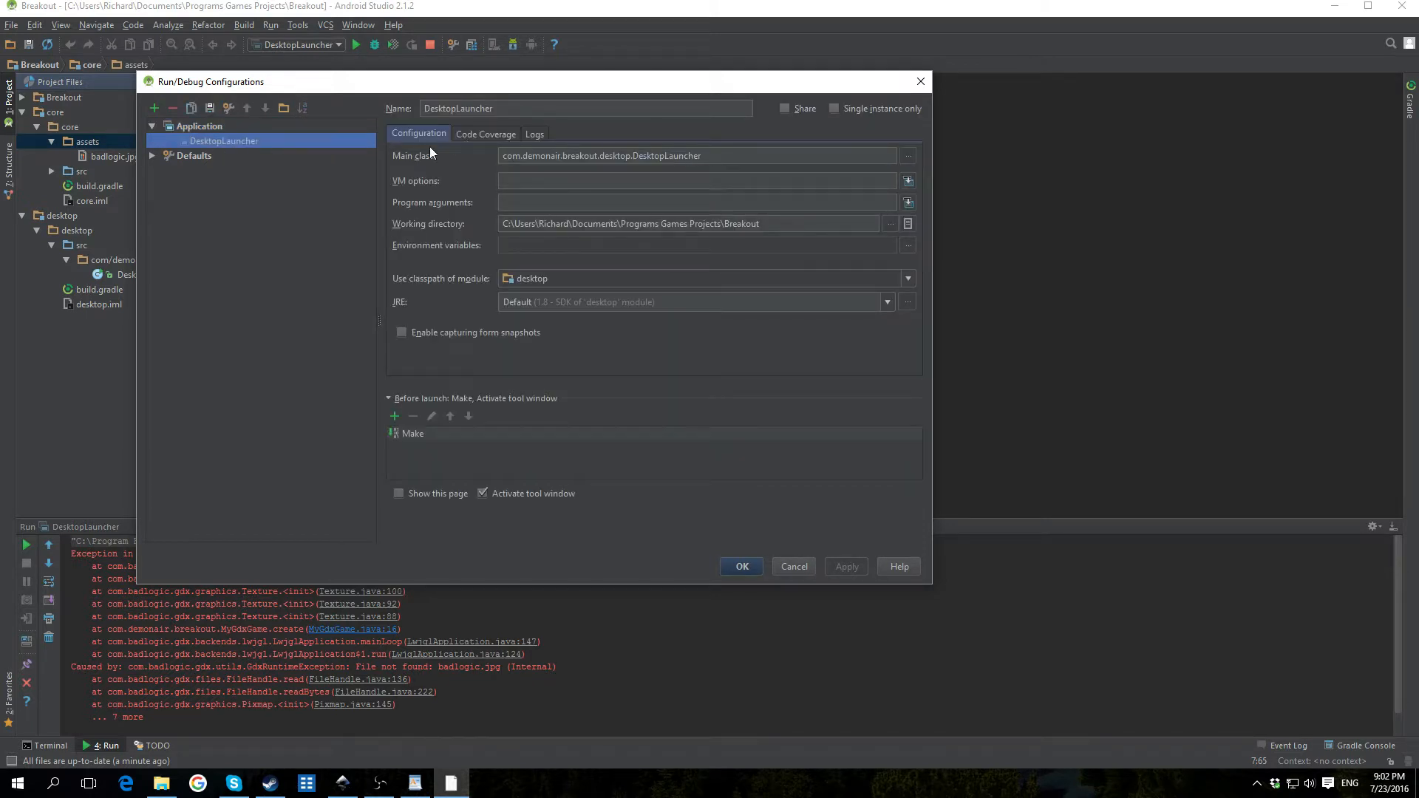
{"action": "left_click", "coordinate": [687, 223]}
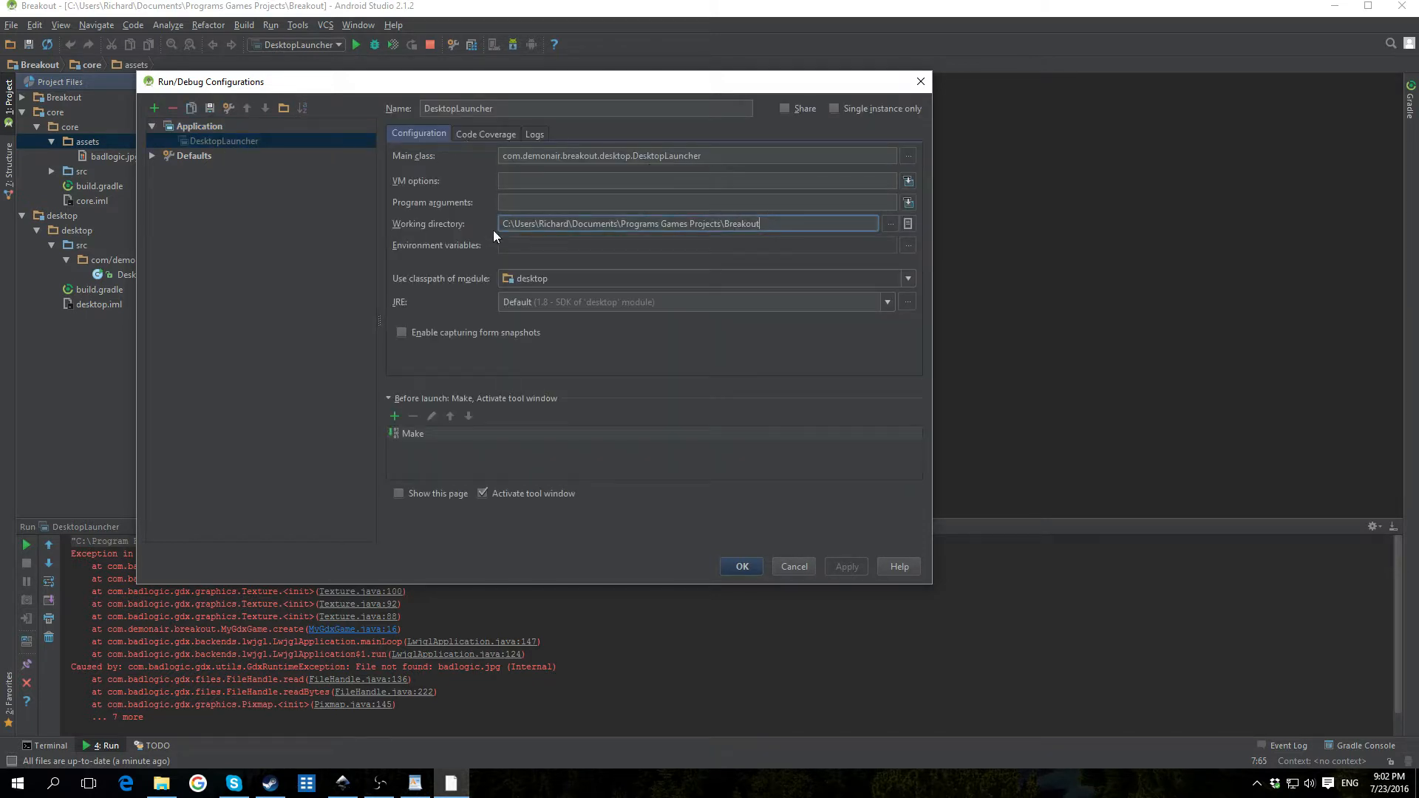
{"action": "left_click", "coordinate": [890, 224]}
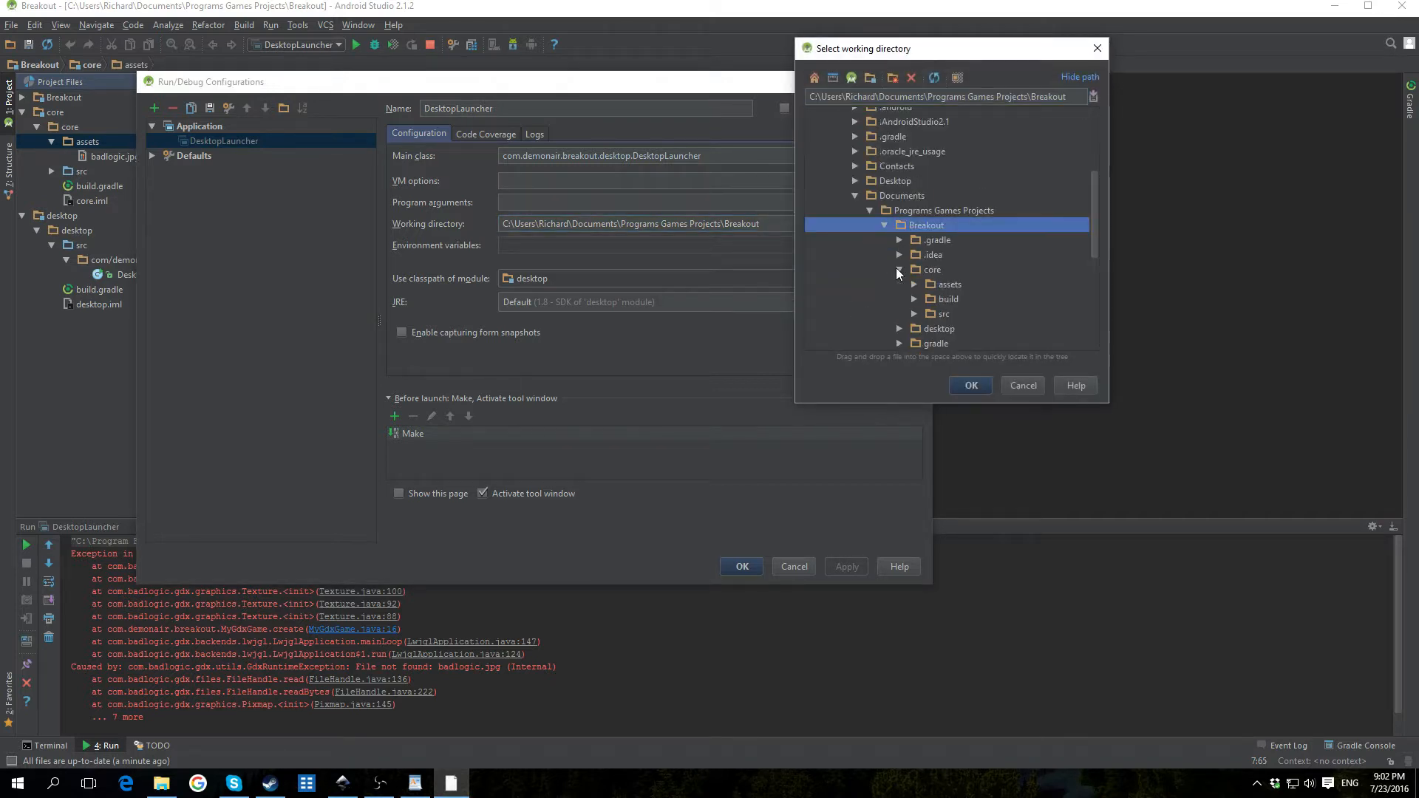
{"action": "left_click", "coordinate": [950, 283]}
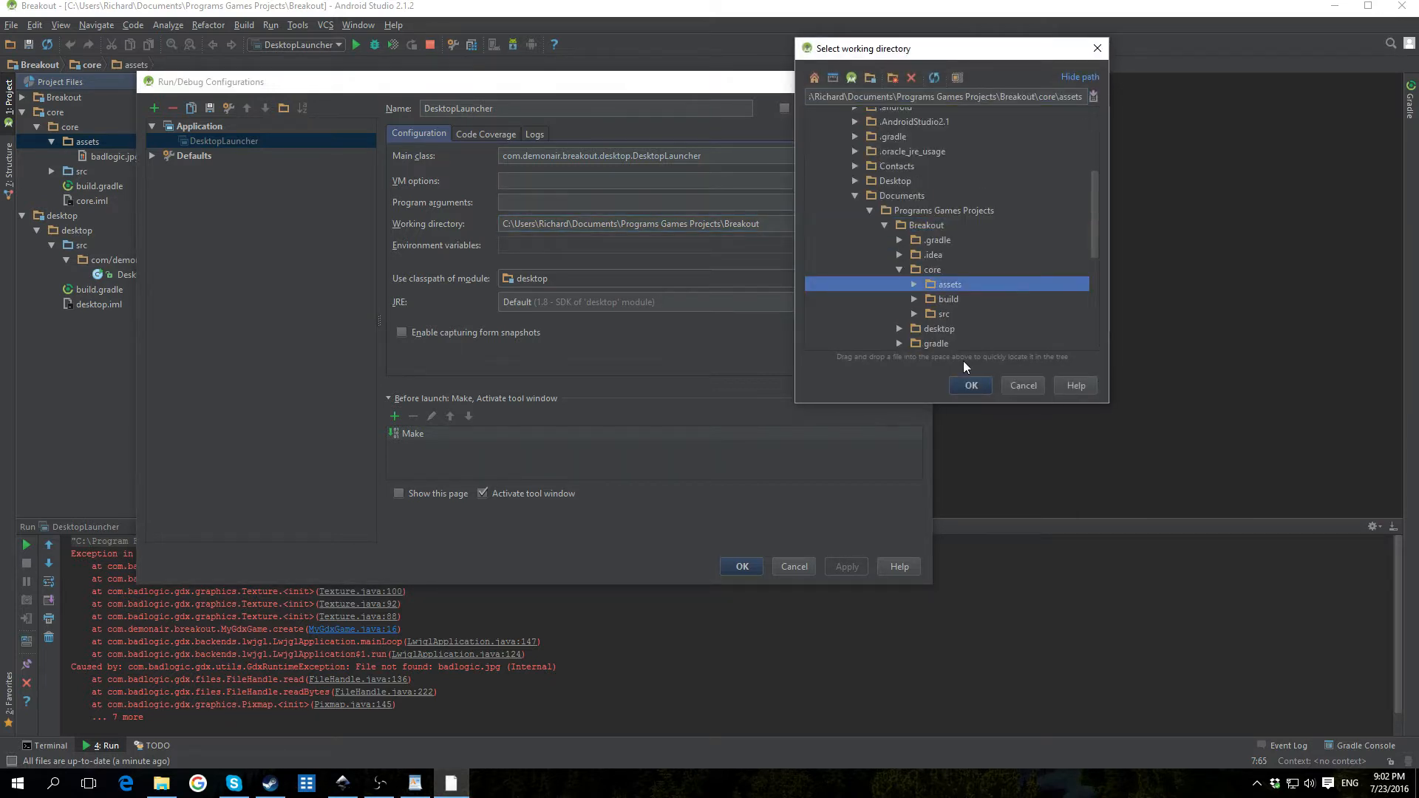
{"action": "left_click", "coordinate": [970, 384]}
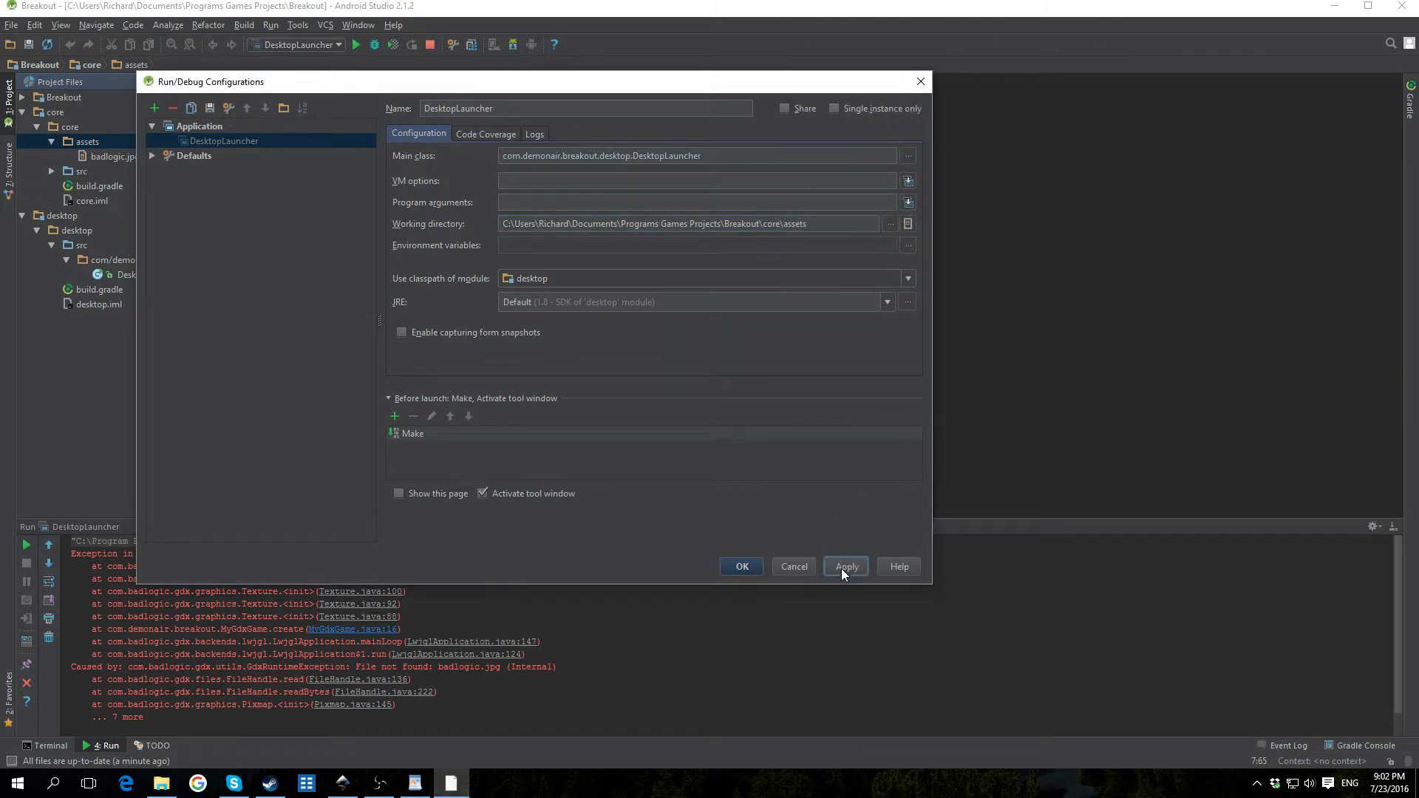
{"action": "left_click", "coordinate": [740, 566]}
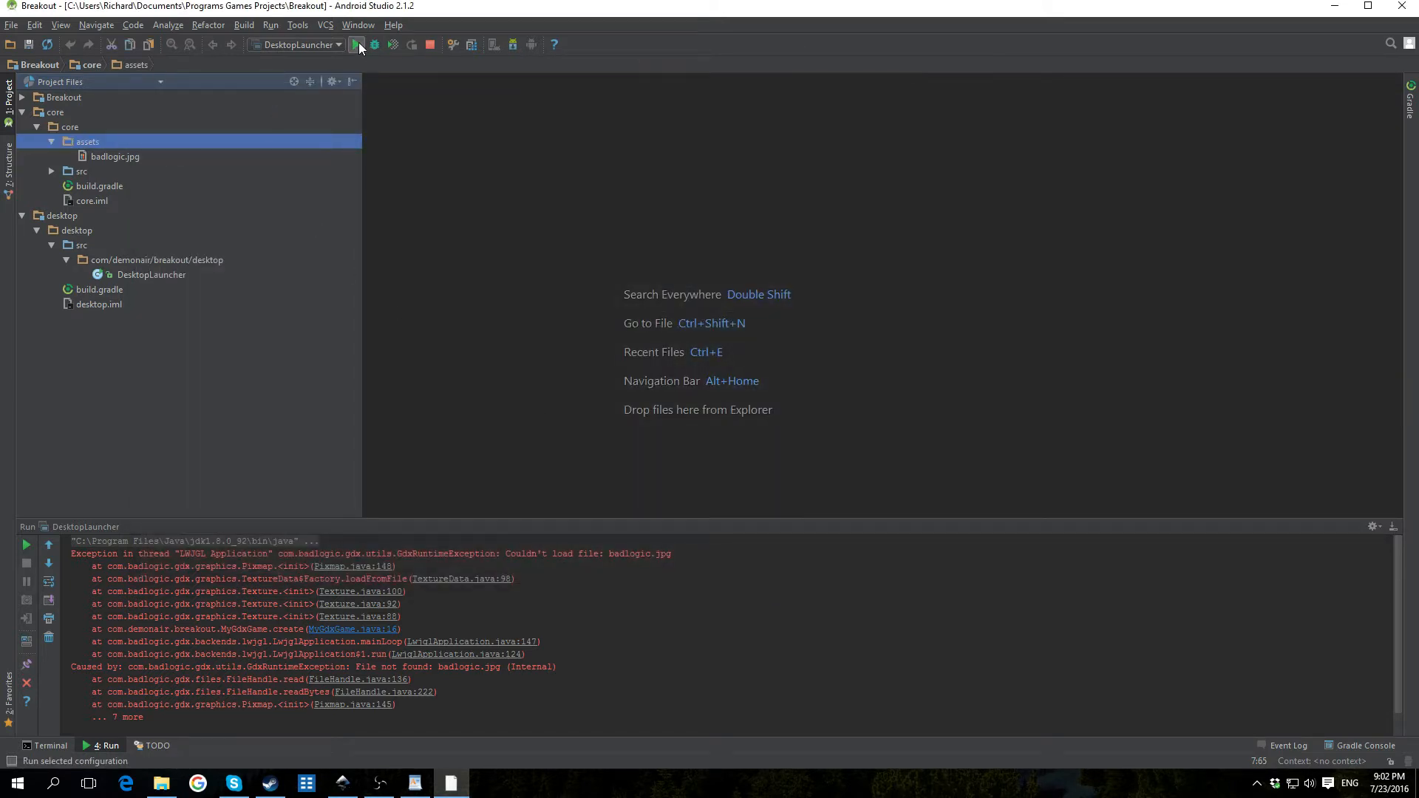
Run DesktopLauncher, showing the badlogic image on red, then close the MyGdxGame window.
{"action": "left_click", "coordinate": [356, 44]}
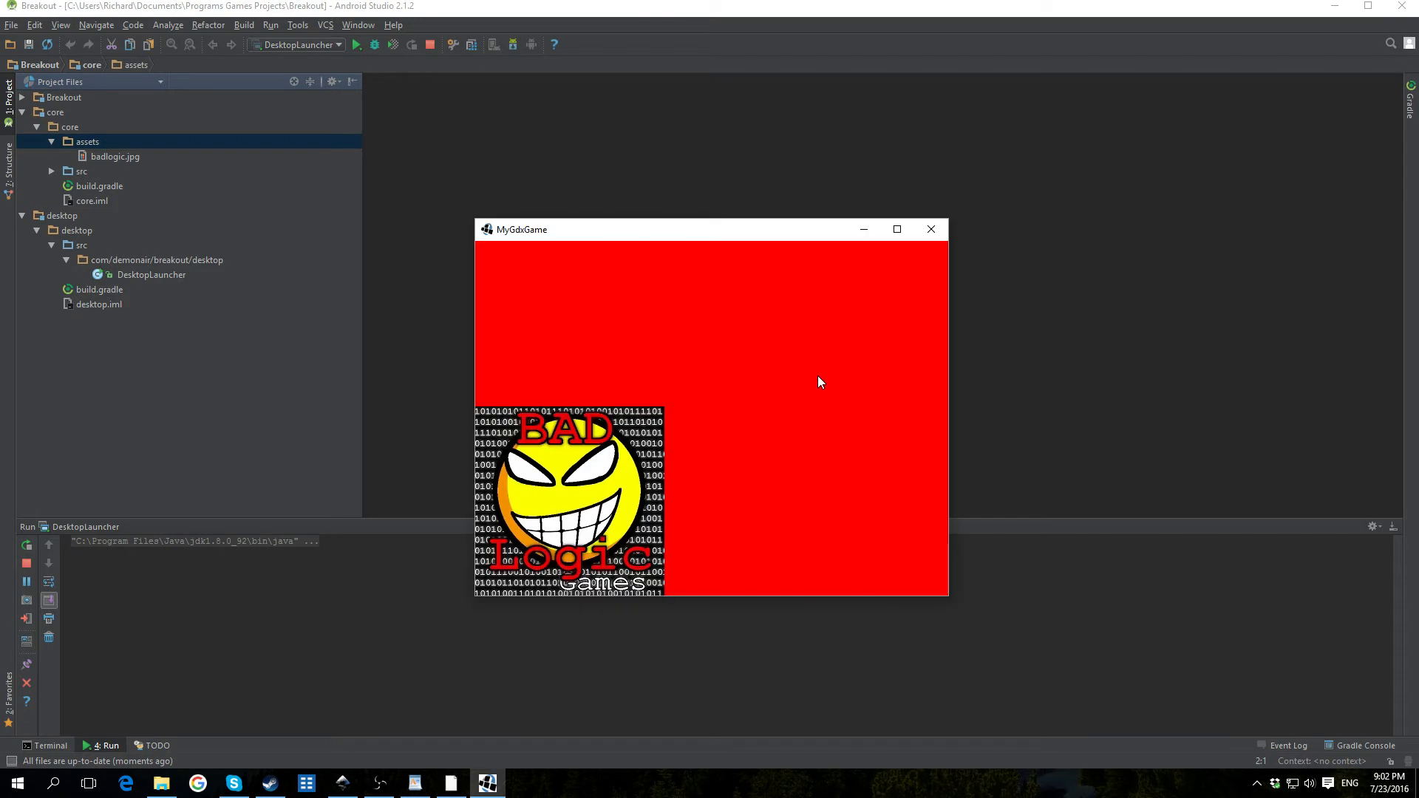
{"action": "mouse_move", "coordinate": [377, 535]}
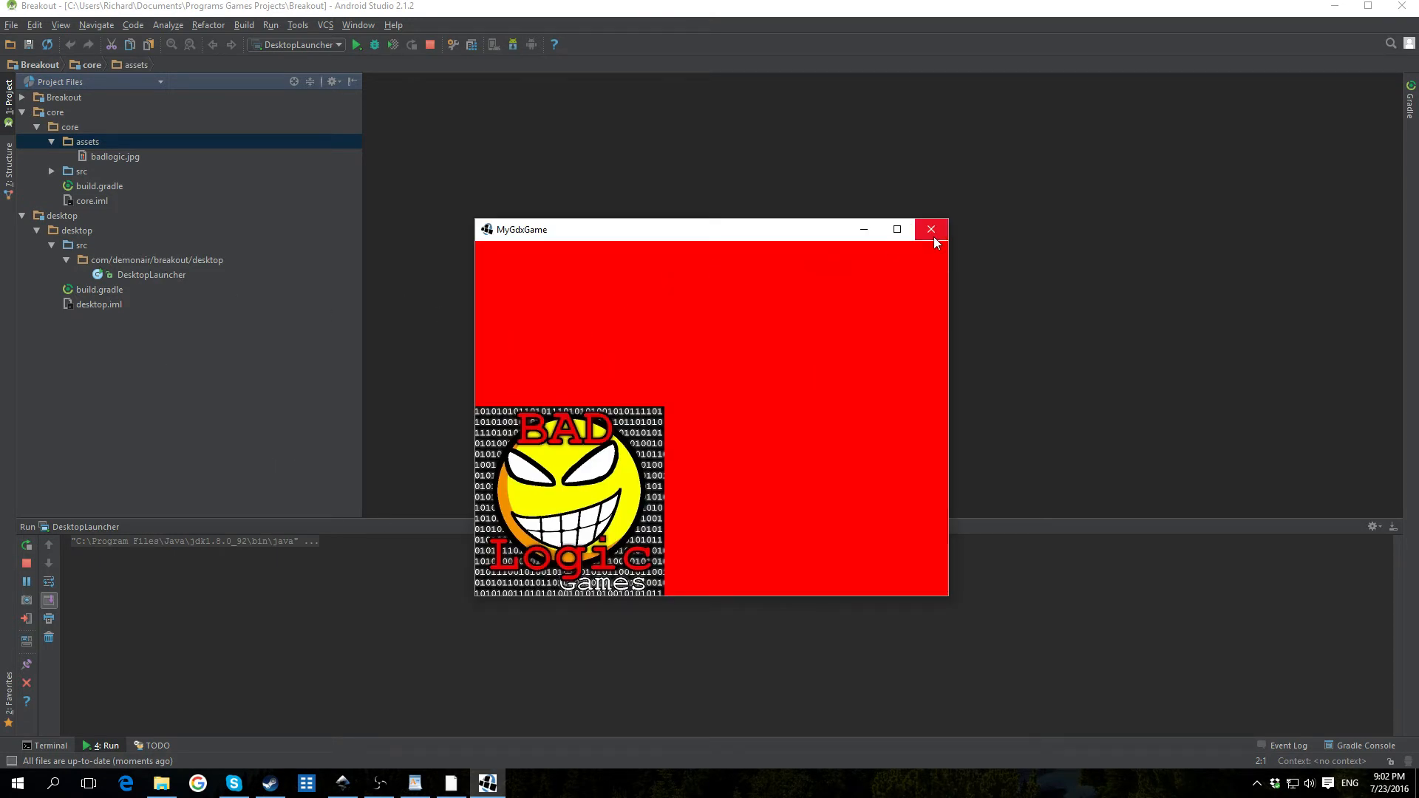
{"action": "left_click", "coordinate": [930, 229]}
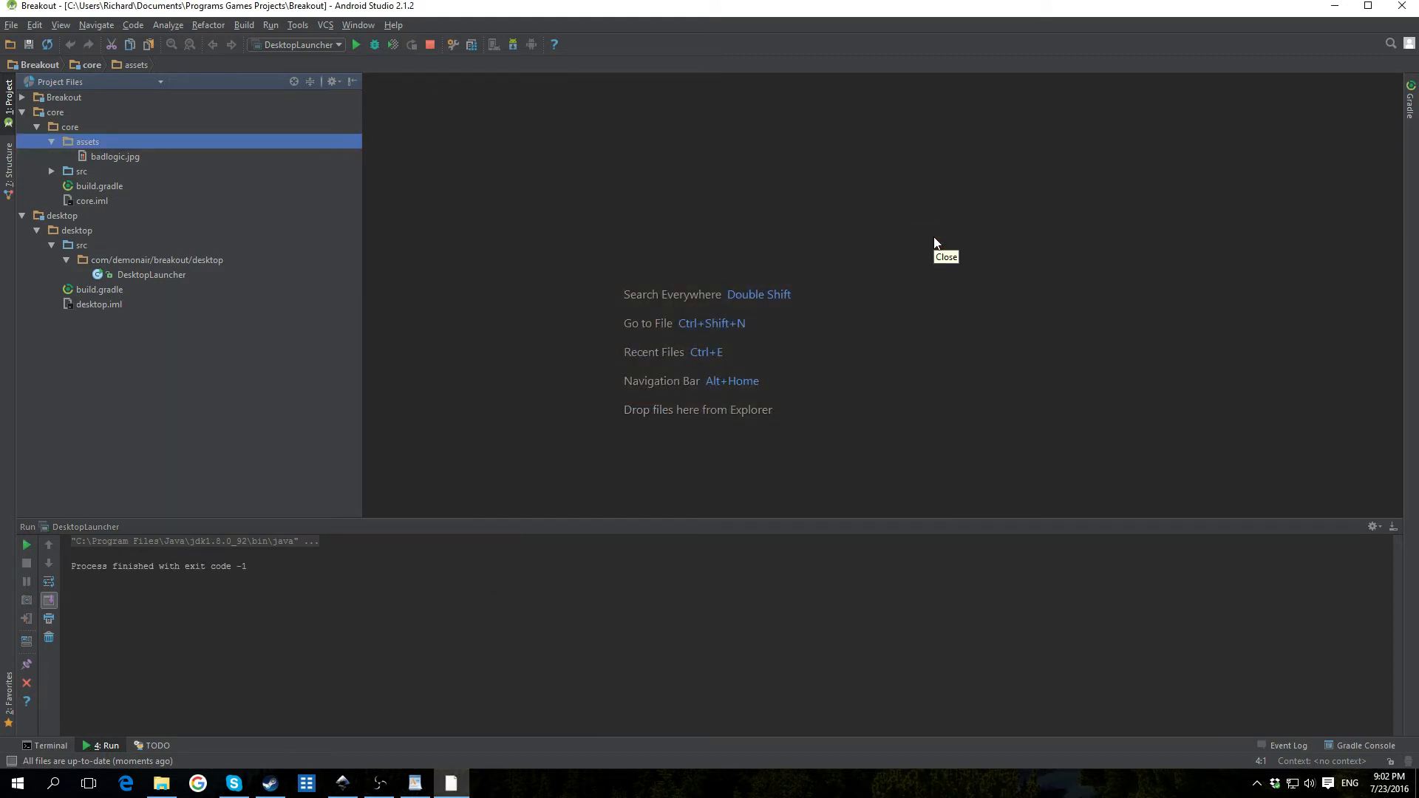
{"action": "mouse_move", "coordinate": [1023, 194]}
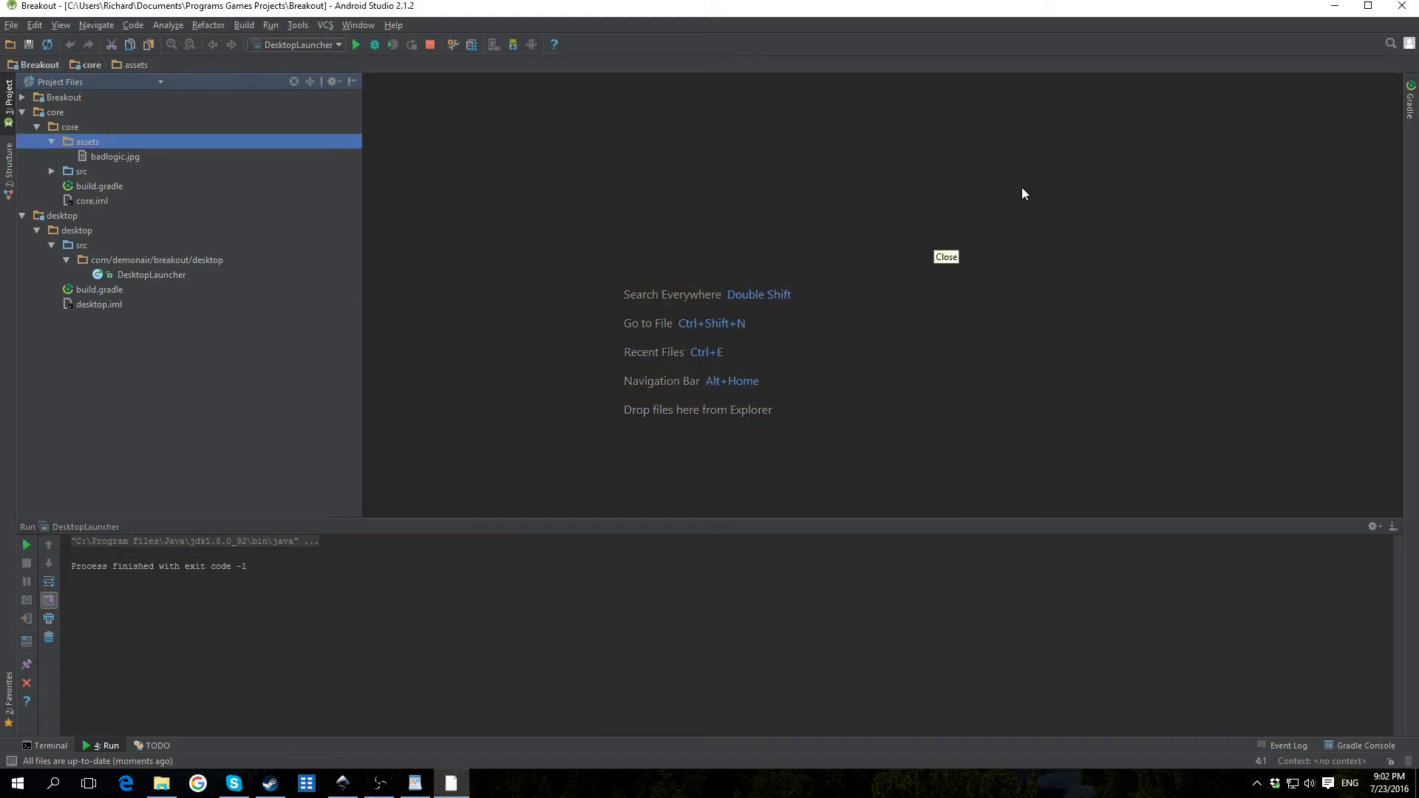
{"action": "mouse_move", "coordinate": [187, 344]}
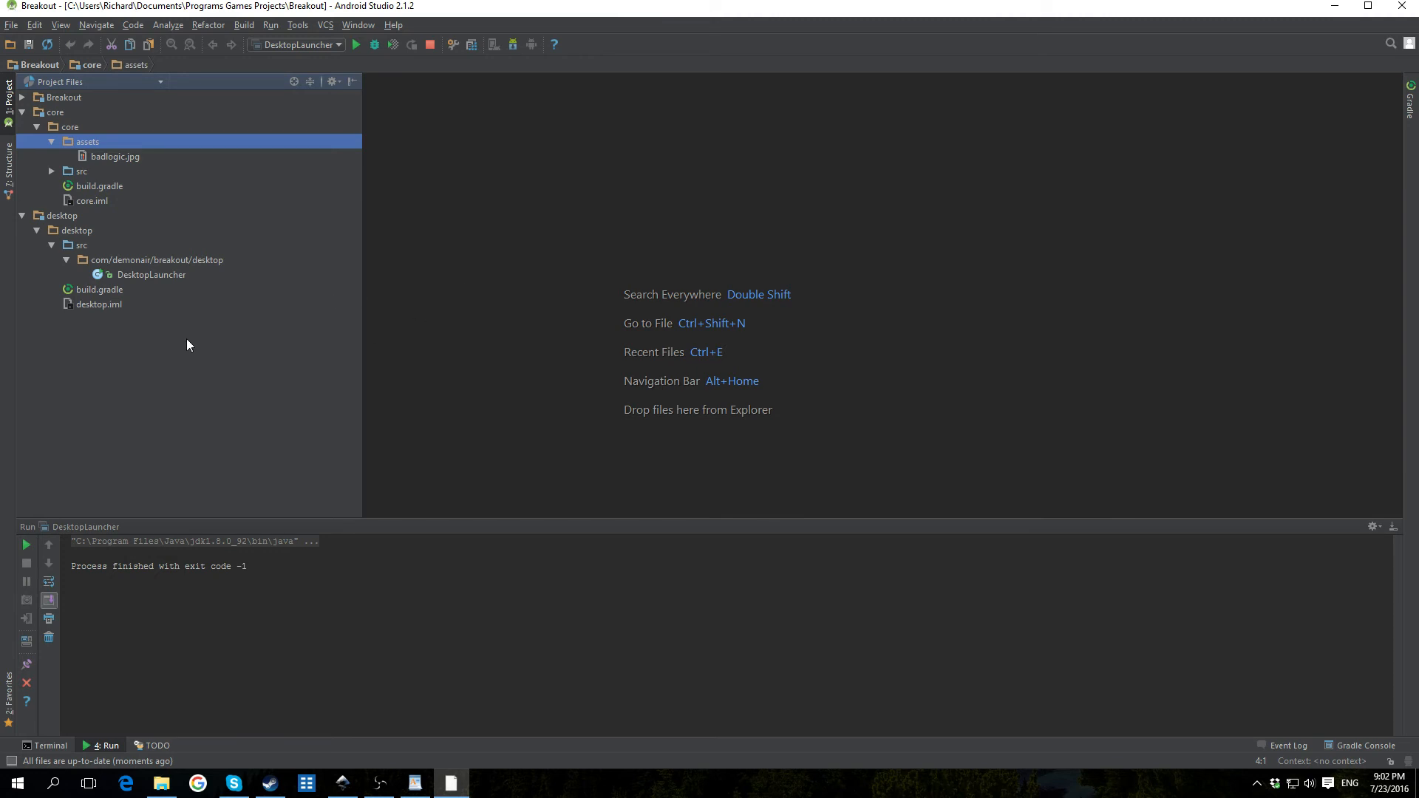
{"action": "mouse_move", "coordinate": [1034, 462]}
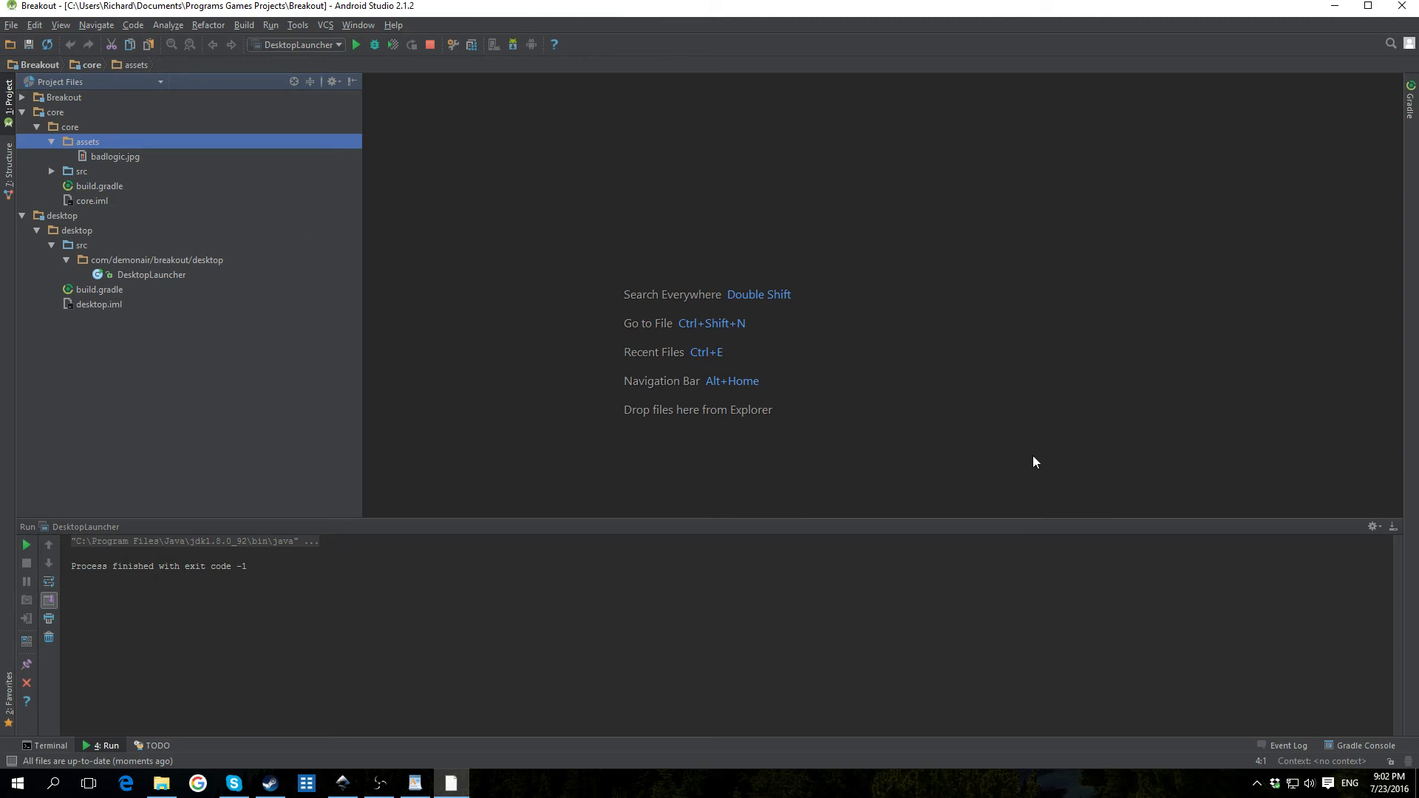